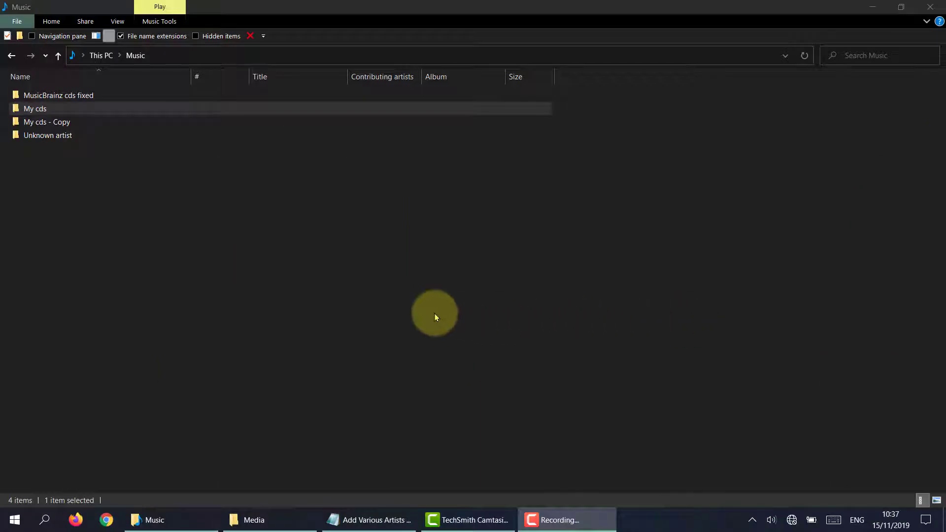
mouse_move(371, 304)
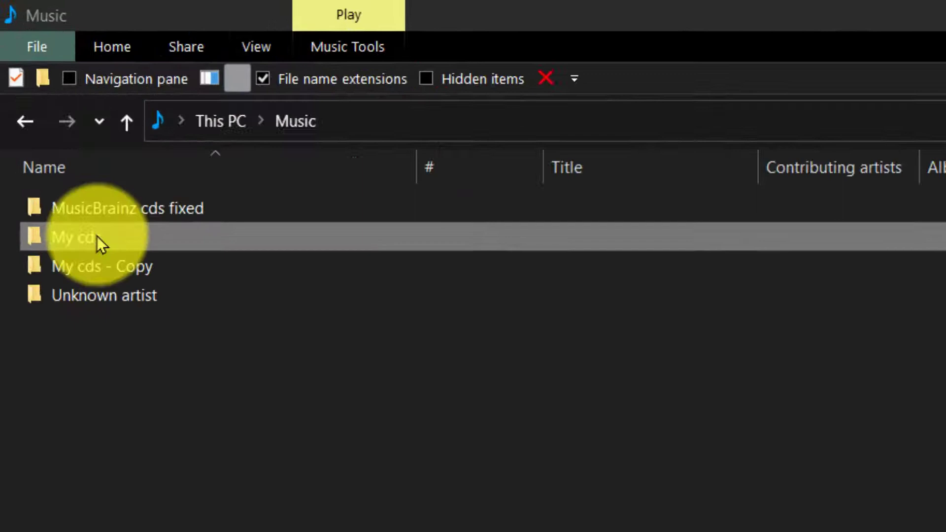
- Open My cds › jazz album and add an Album artist column to its 12-track listing
double_click(72, 236)
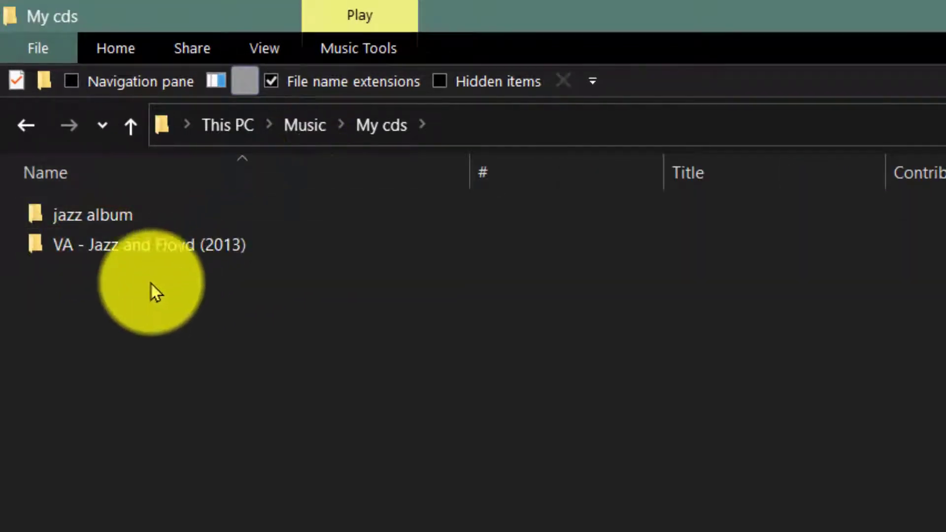
left_click(93, 215)
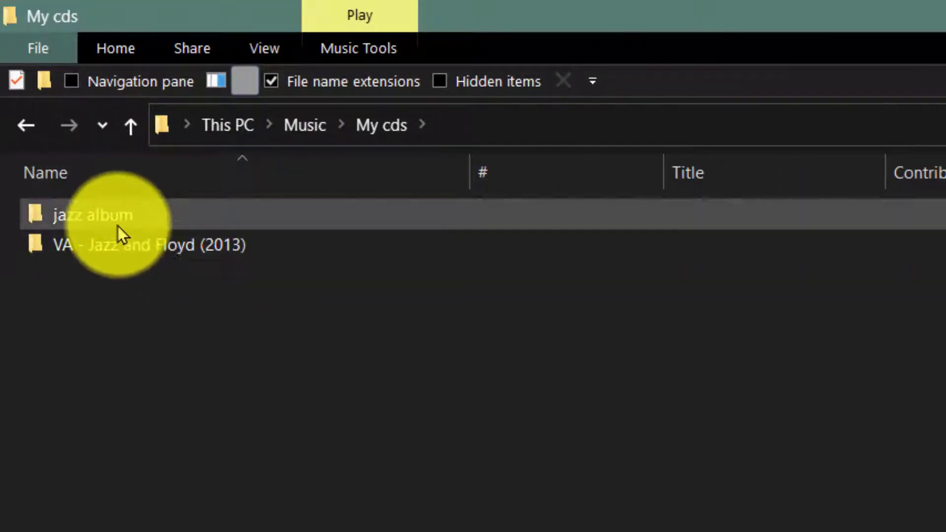
double_click(93, 215)
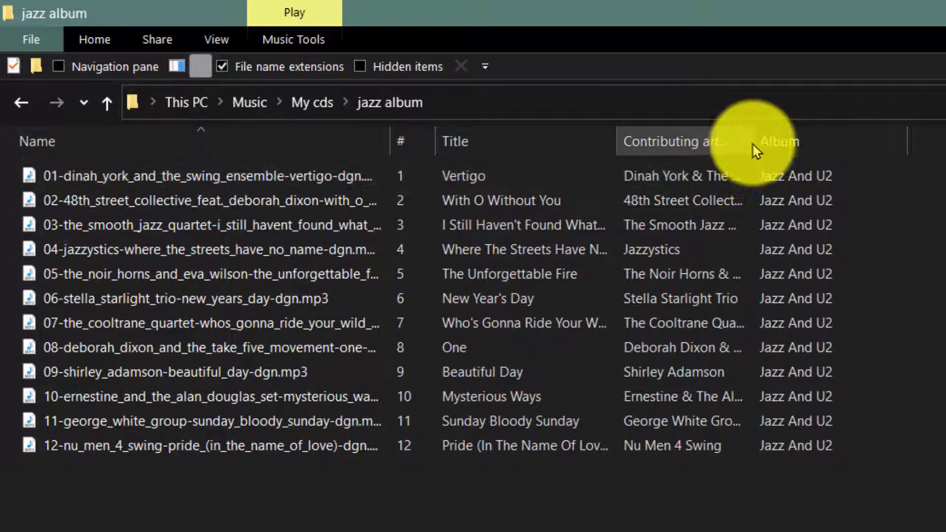
mouse_move(150, 150)
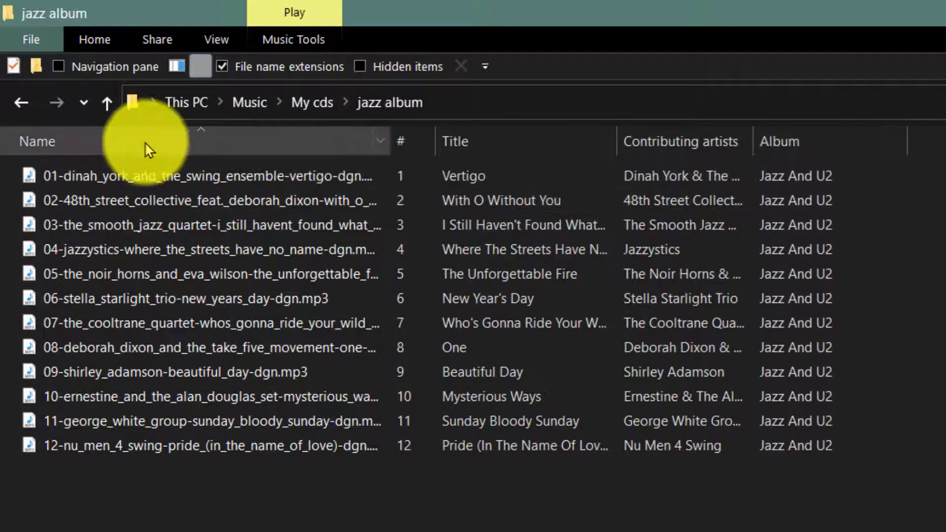
right_click(37, 141)
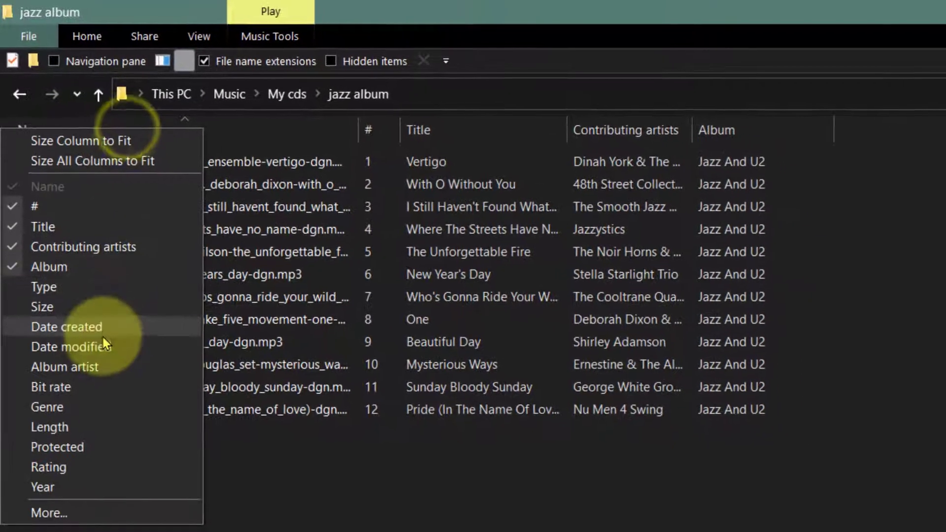
left_click(65, 367)
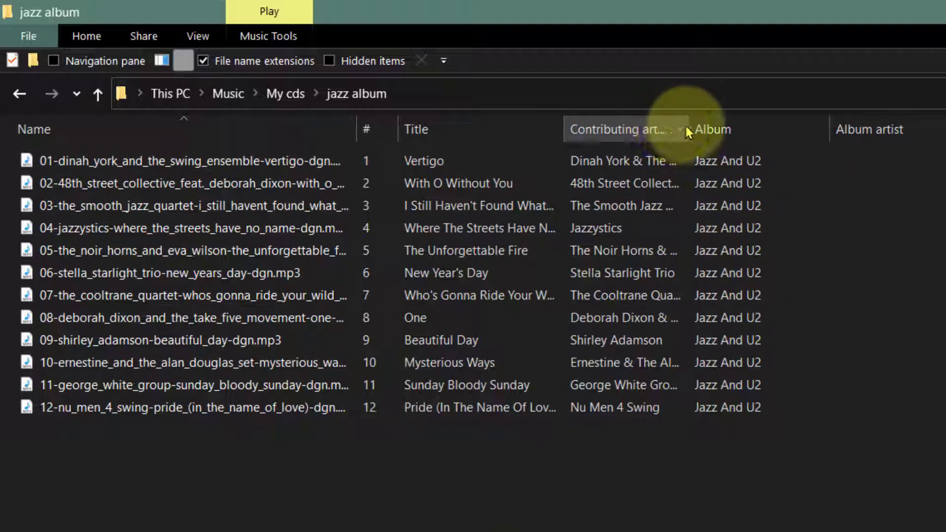
mouse_move(97, 94)
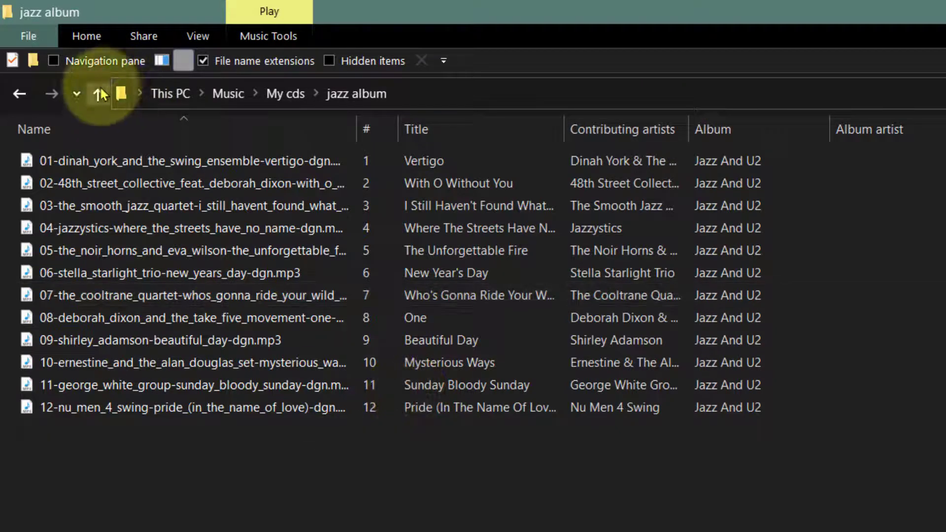
- Browse VA - Jazz and Floyd (2013) then jazz album, both lacking Album artist, and return to My cds
left_click(98, 93)
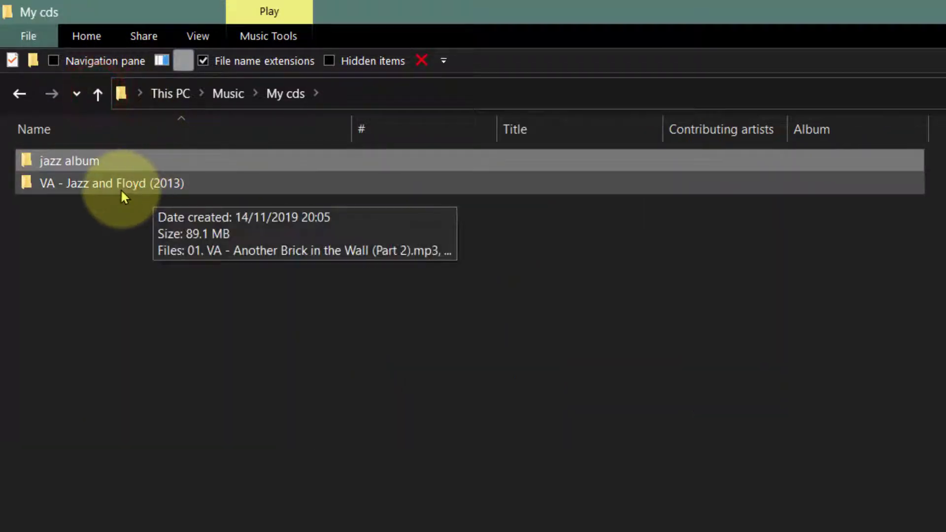
double_click(113, 183)
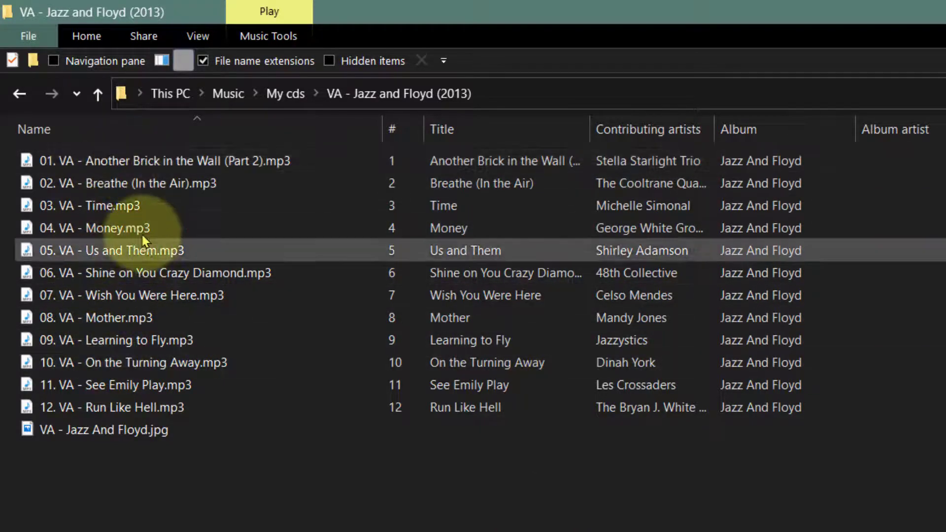
left_click(88, 206)
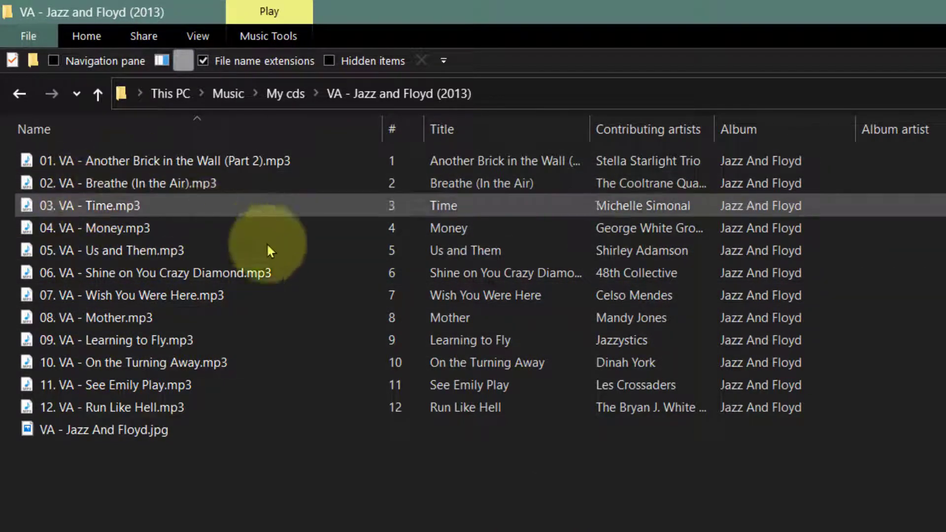
left_click(98, 94)
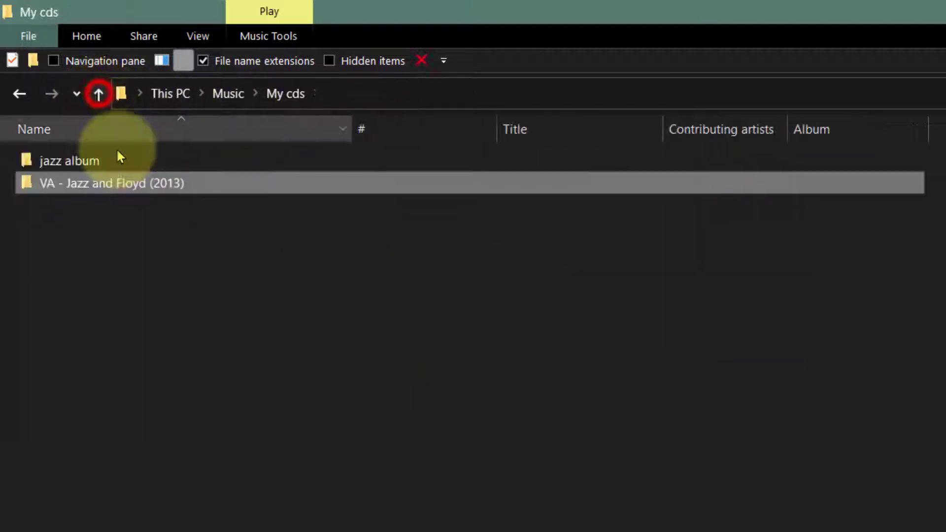
double_click(69, 161)
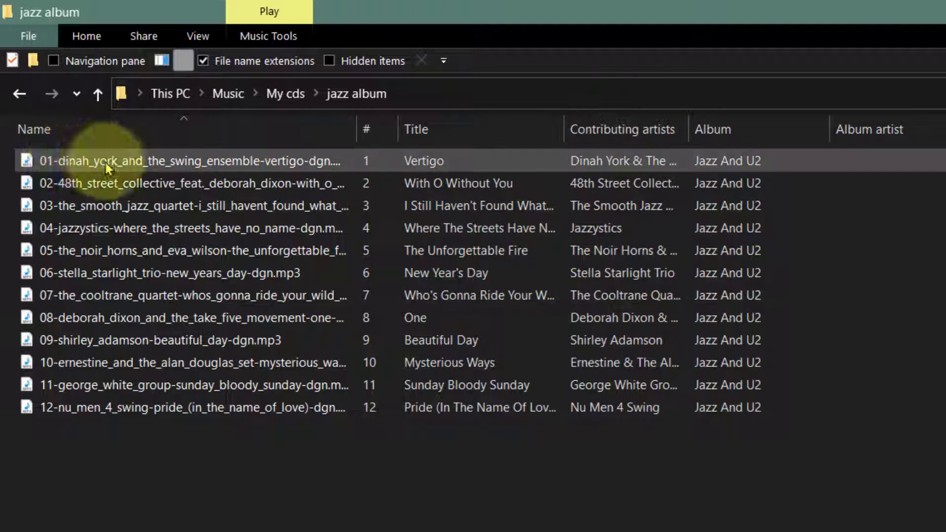
mouse_move(284, 166)
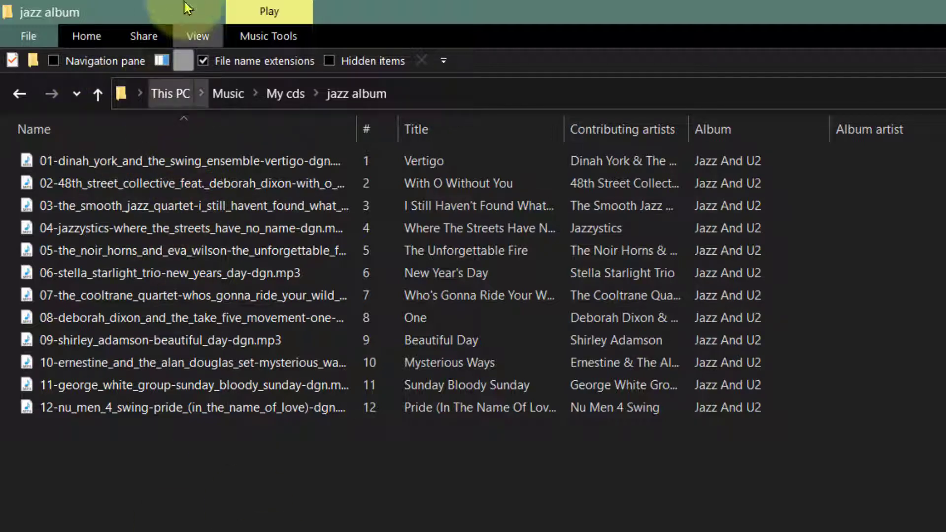
left_click(96, 91)
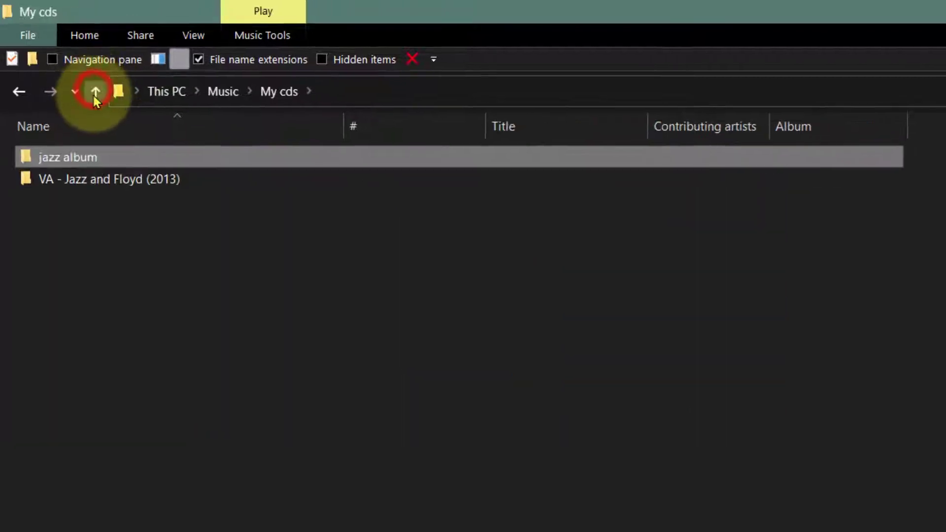
left_click(15, 519)
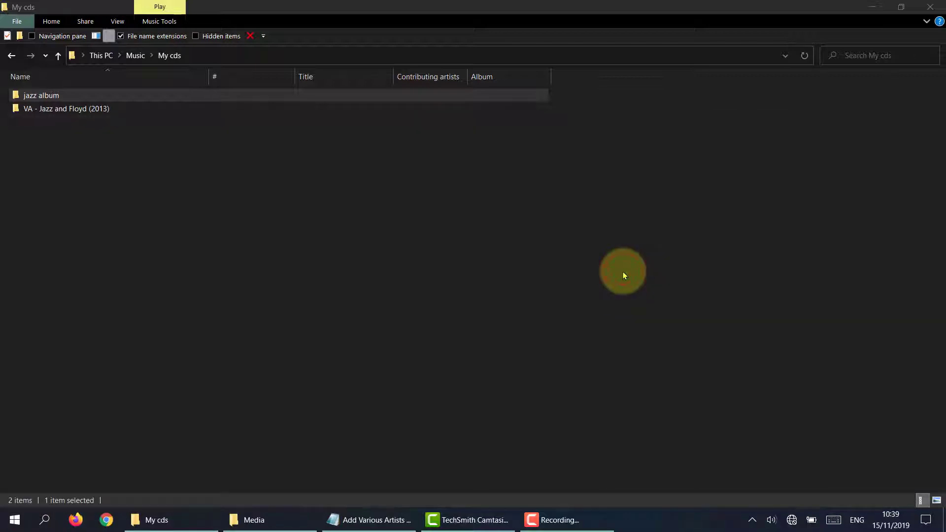
- Cluster the 12 unclustered jazz tracks and select the resulting Jazz And U2 (12) cluster
left_click(667, 519)
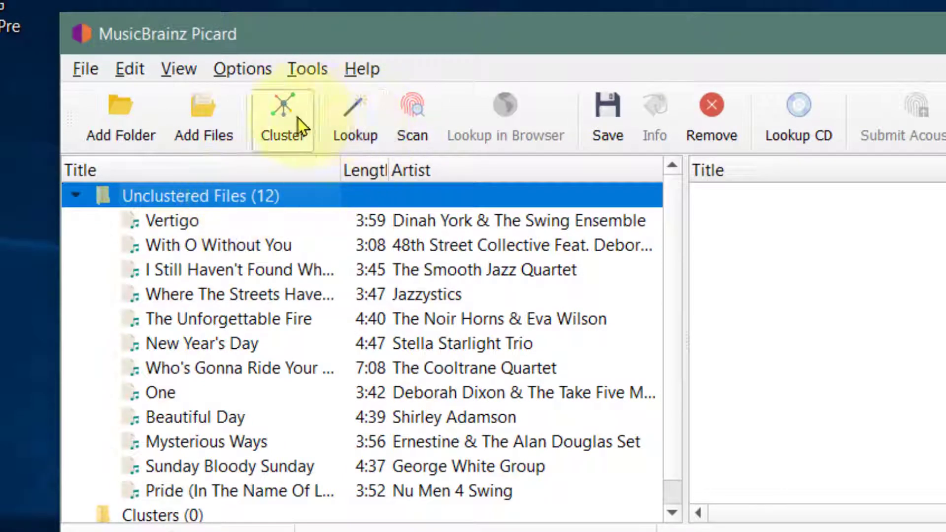
left_click(283, 115)
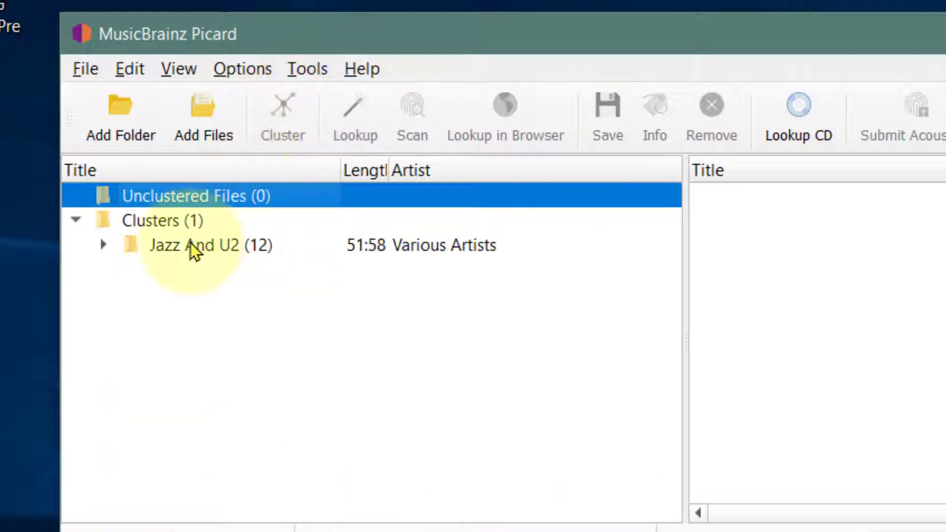
left_click(204, 245)
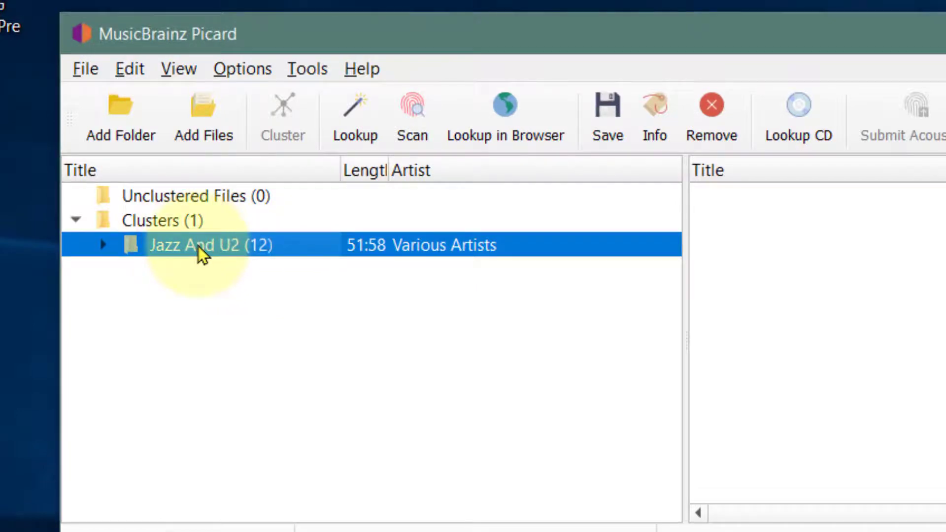
mouse_move(413, 114)
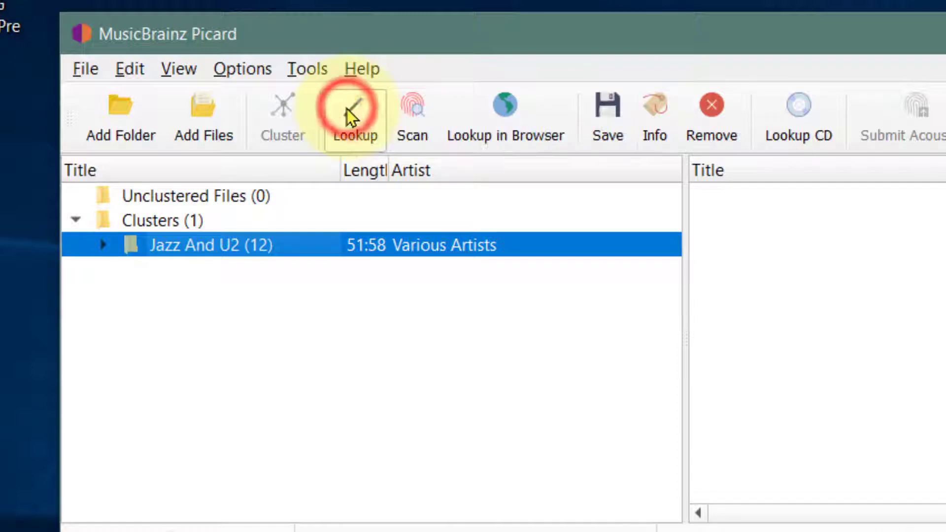
- Look up the cluster on MusicBrainz and expand the matched Jazz and U2 album showing Various Artists
left_click(354, 118)
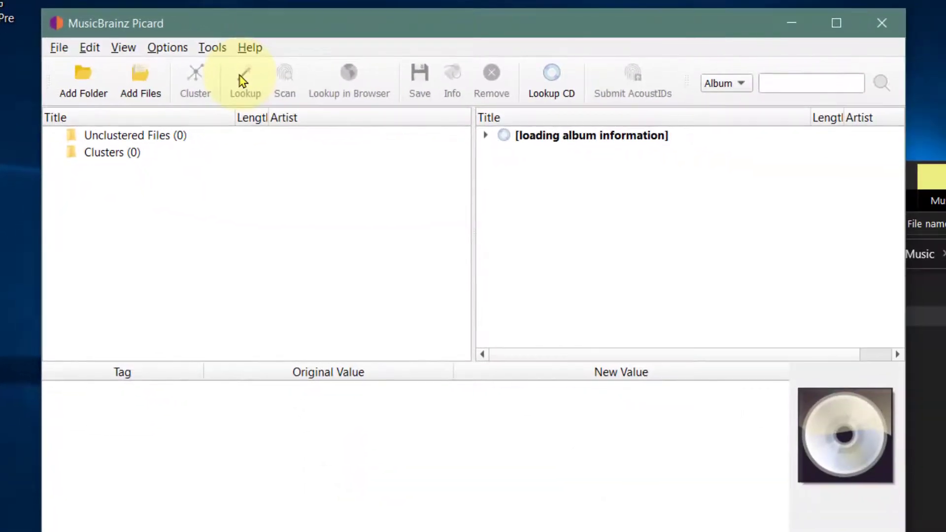
mouse_move(285, 78)
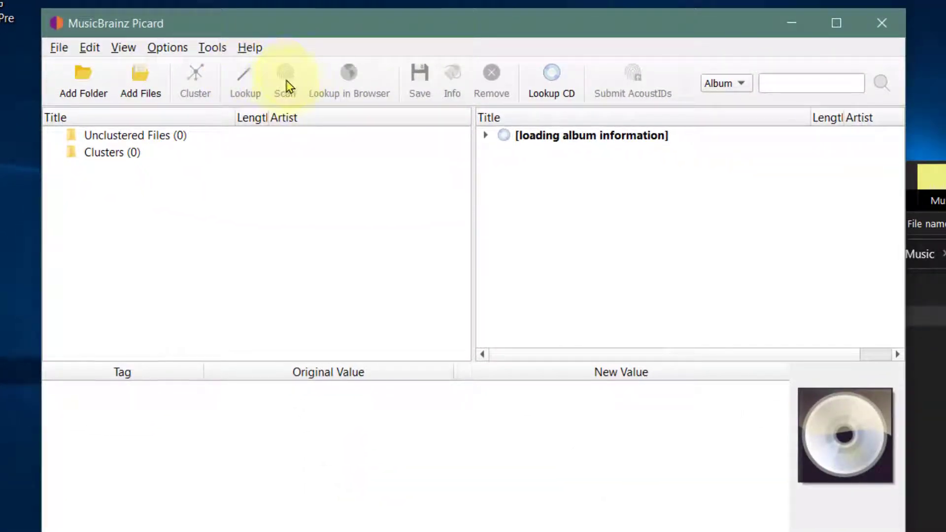
mouse_move(245, 82)
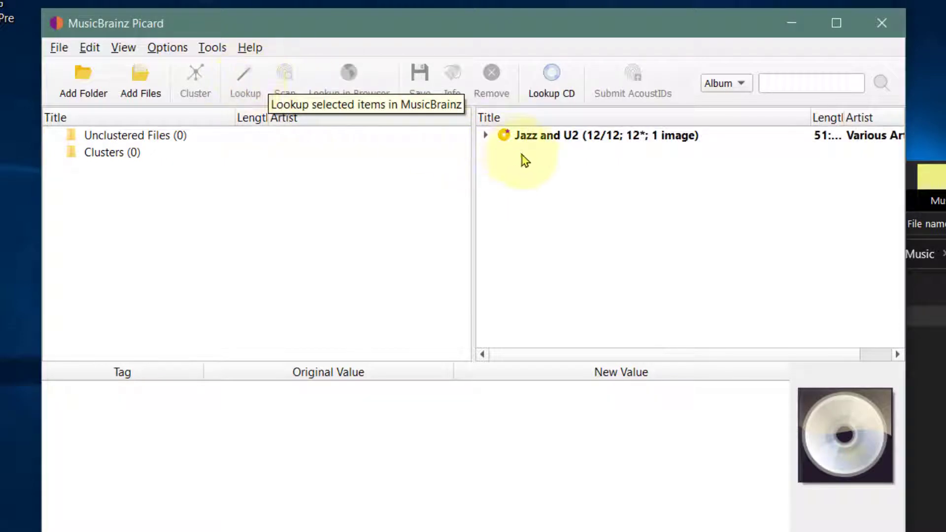
left_click(546, 135)
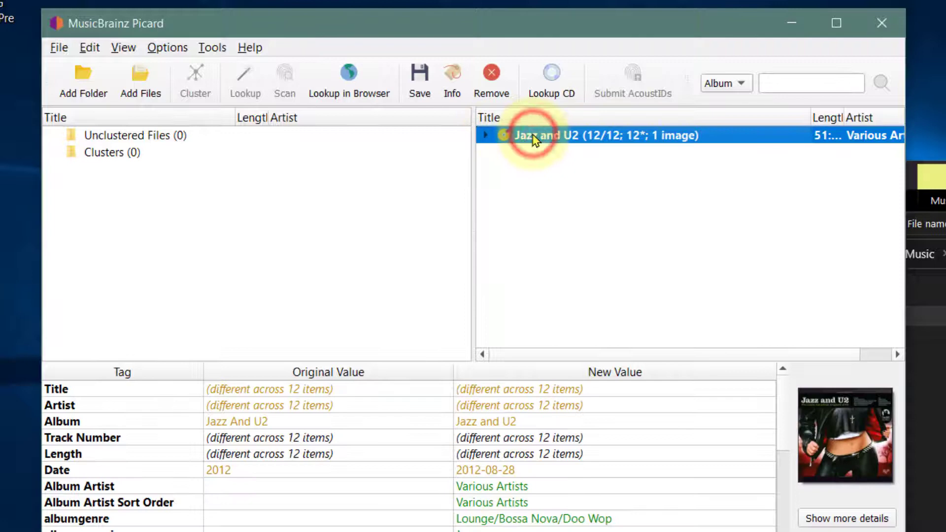
left_click(486, 135)
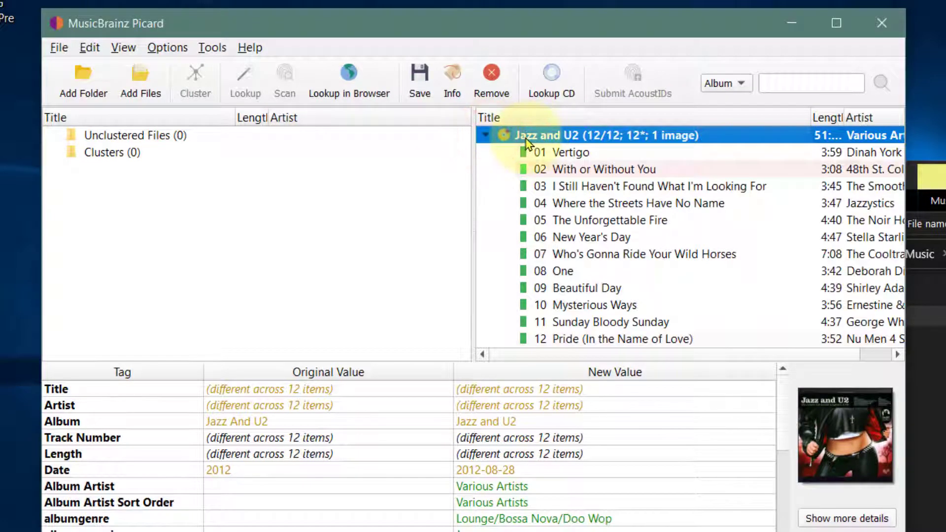
mouse_move(503, 135)
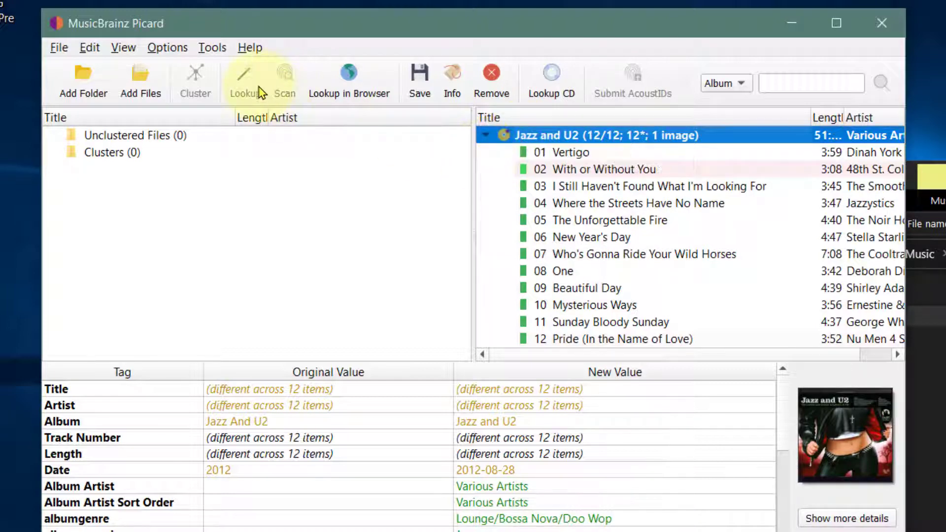
mouse_move(284, 82)
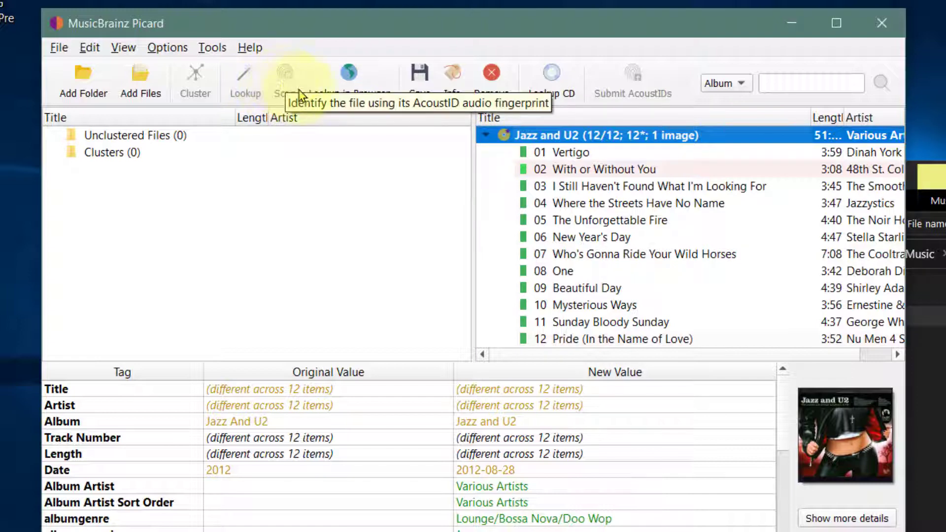
mouse_move(440, 190)
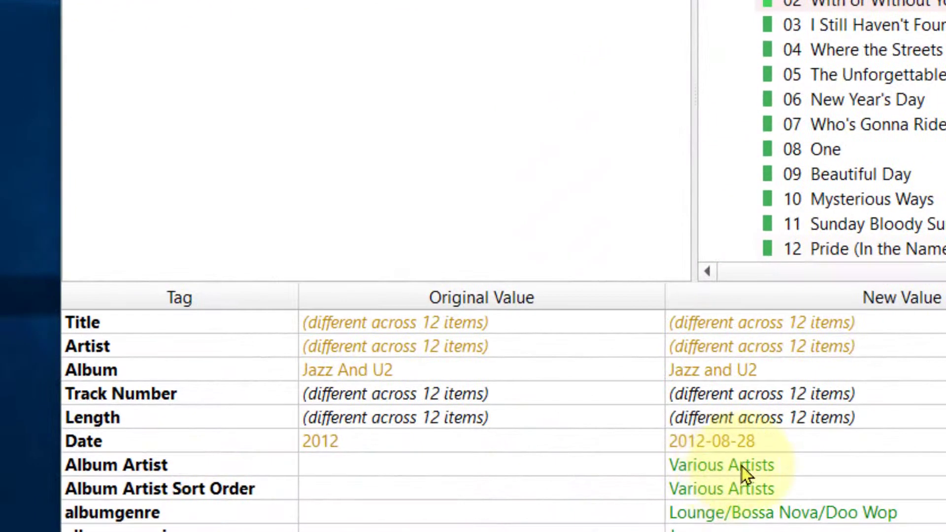
mouse_move(730, 495)
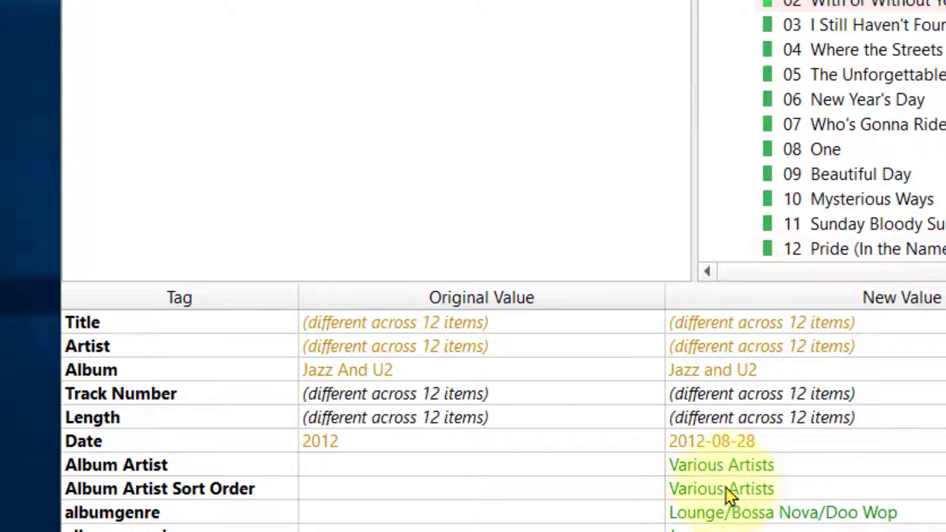
mouse_move(712, 477)
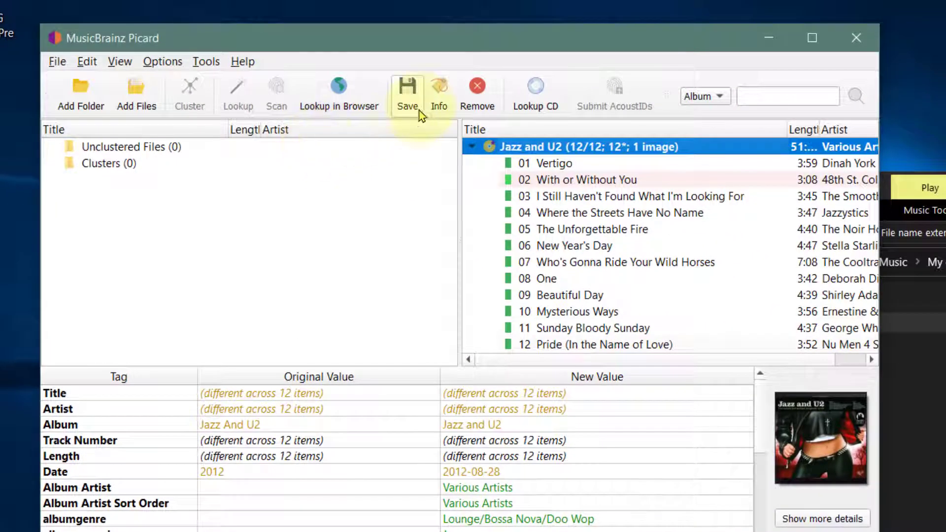
mouse_move(407, 97)
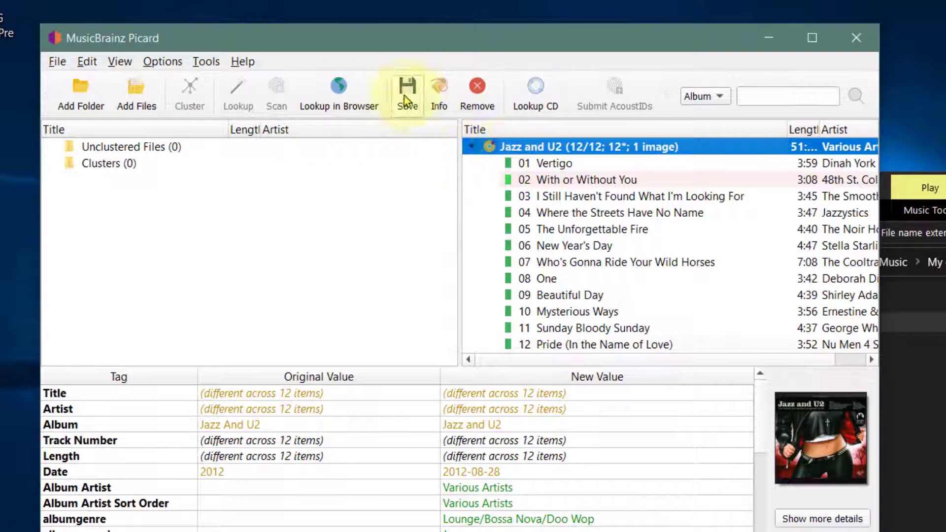
- Save the new tags to all 12 Jazz and U2 files and bring File Explorer forward
left_click(616, 213)
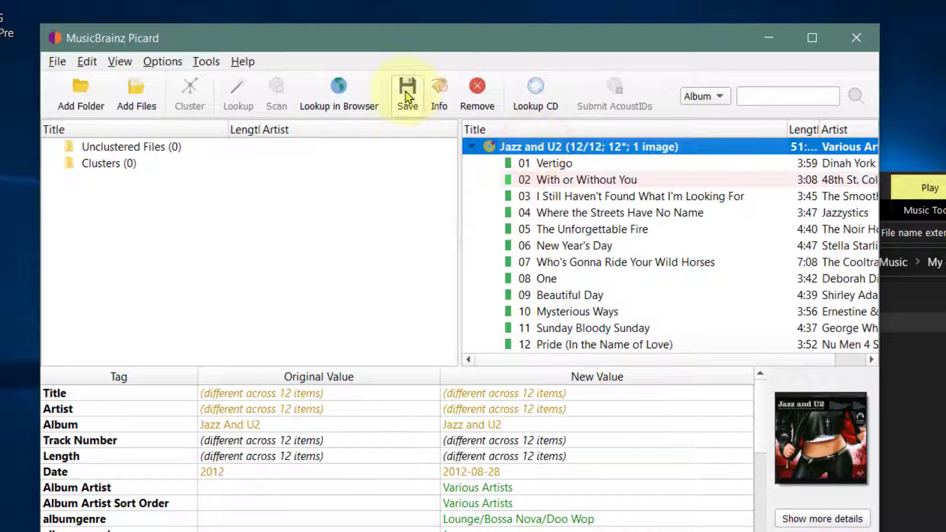
left_click(407, 94)
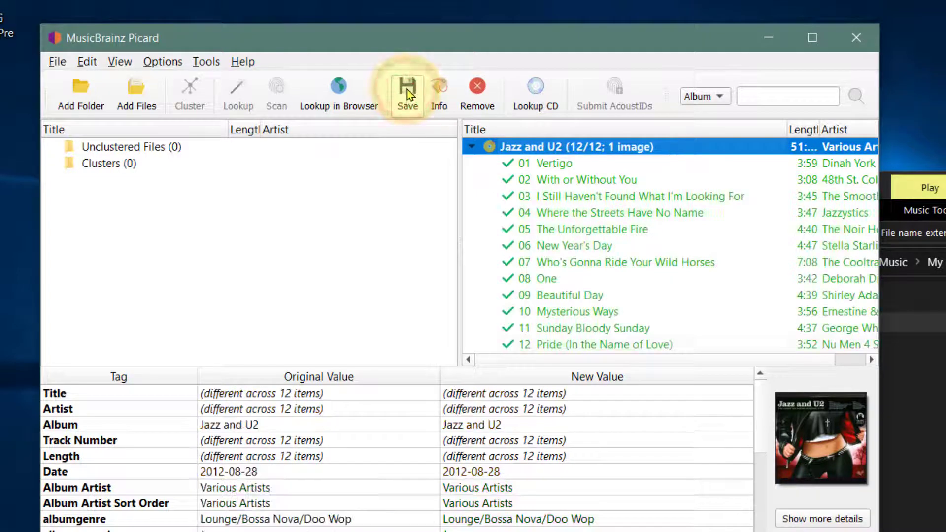
left_click(407, 94)
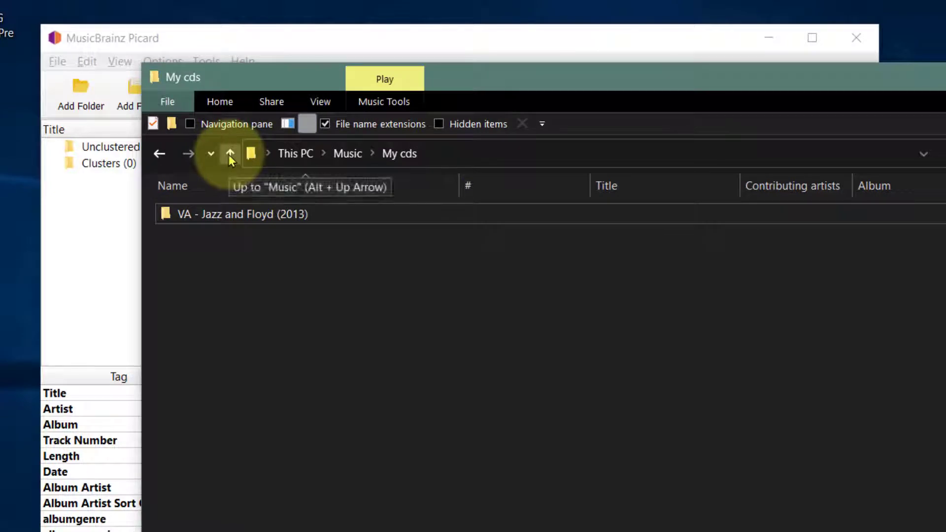
- Browse Music › MusicBrainz cds fixed › Various Artists › Jazz and U2 to check the renamed tracks
left_click(229, 154)
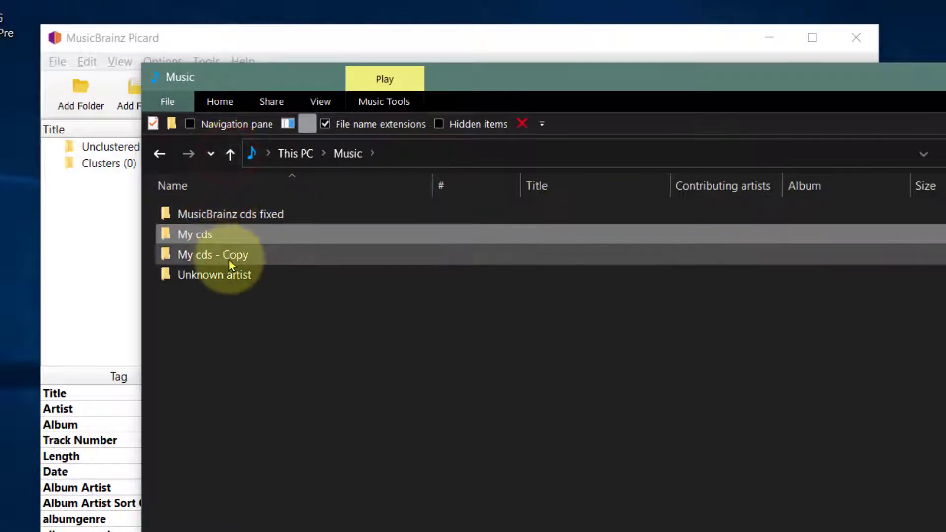
mouse_move(250, 217)
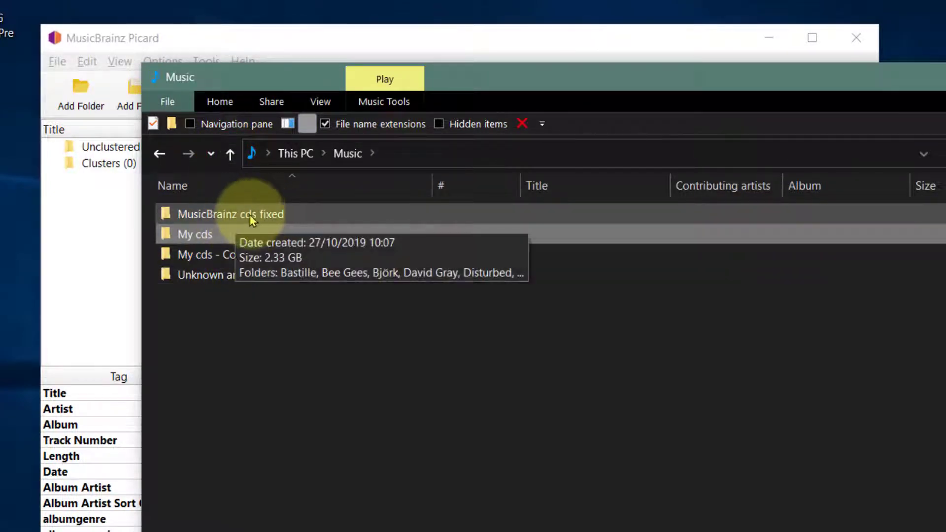
double_click(229, 214)
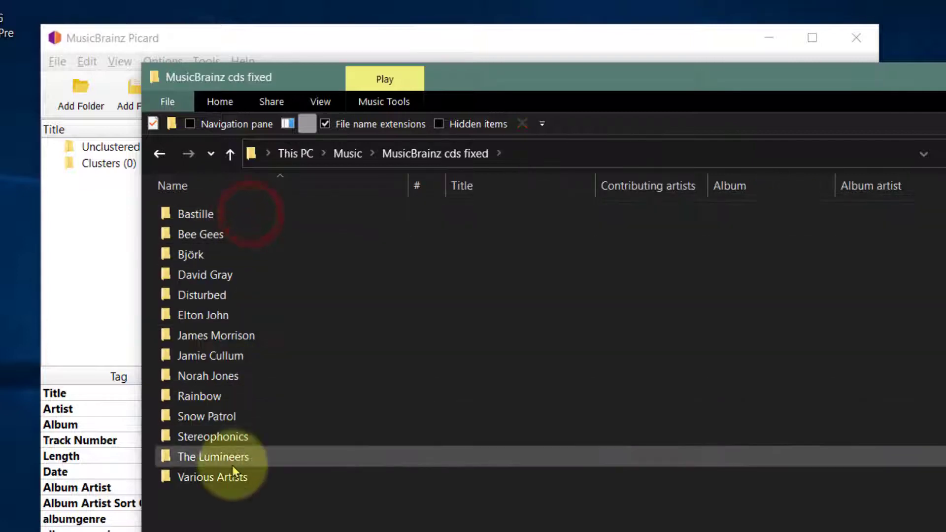
double_click(212, 477)
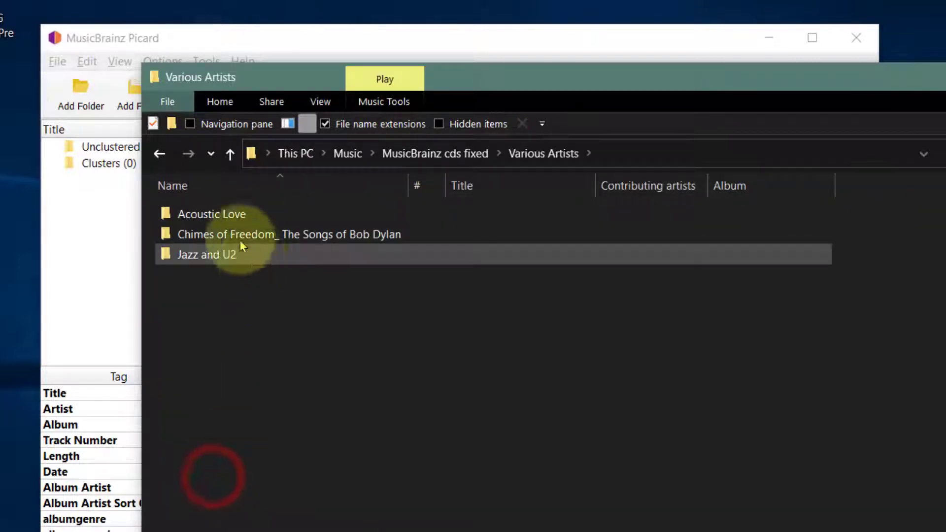
double_click(206, 255)
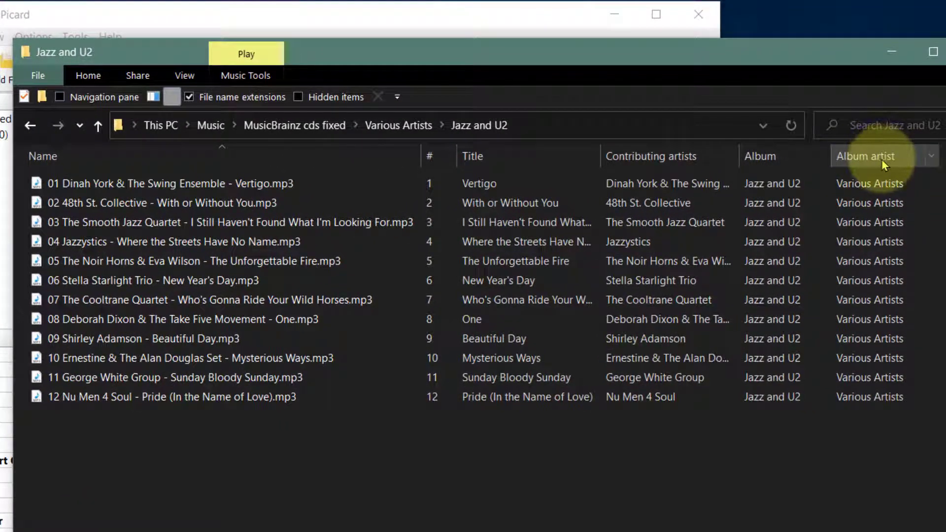
mouse_move(850, 192)
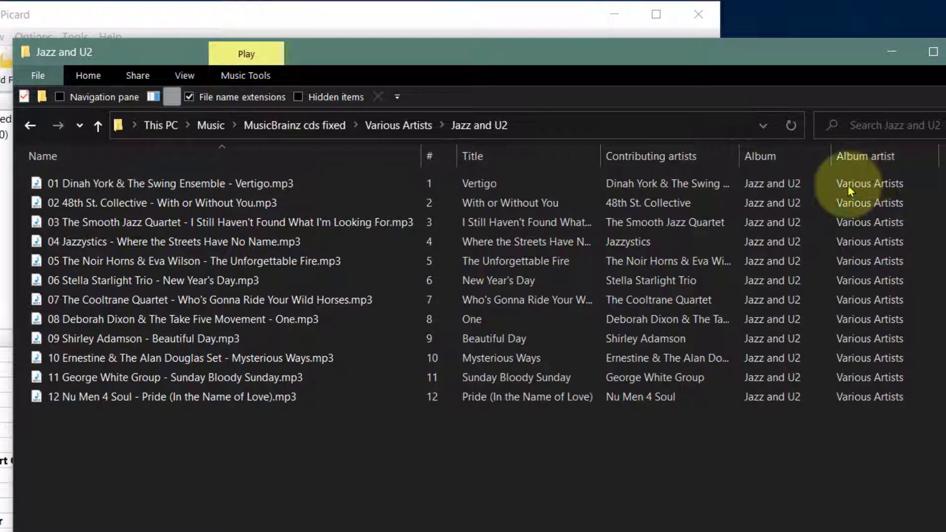
mouse_move(371, 181)
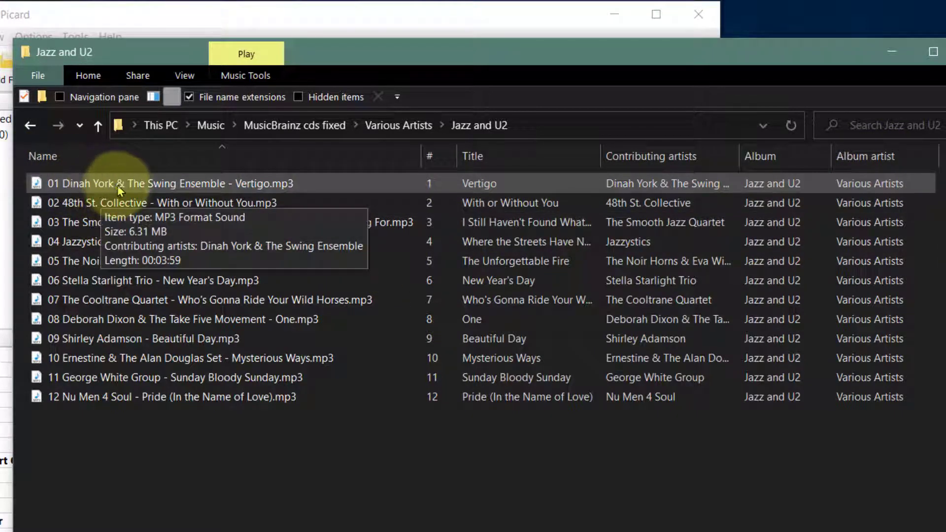
mouse_move(262, 192)
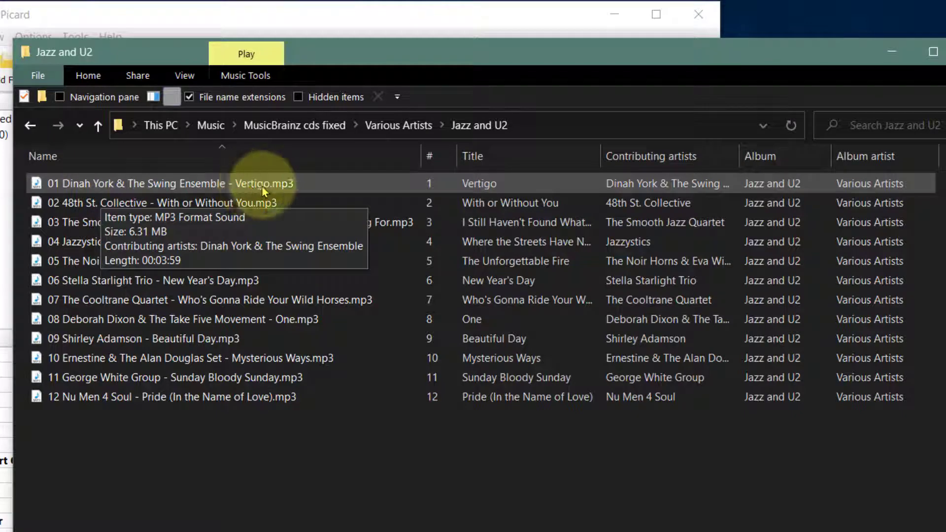
left_click(98, 125)
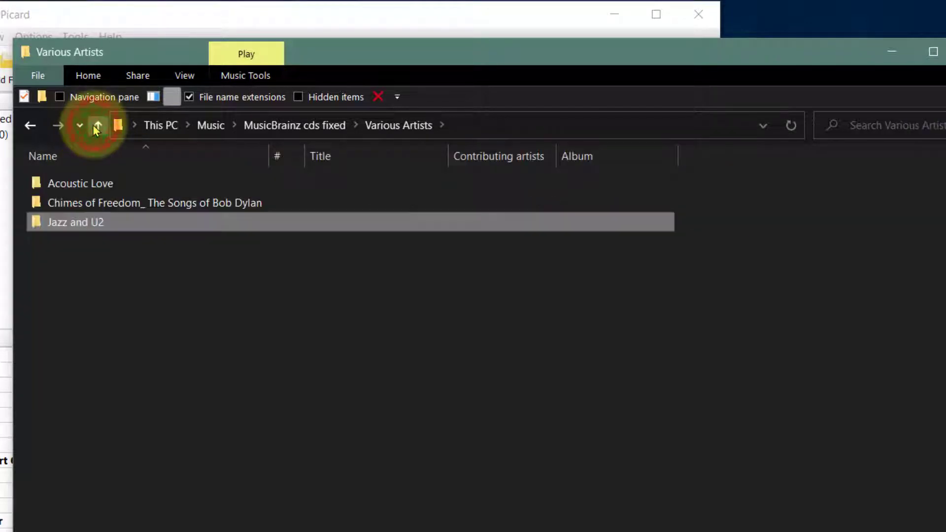
- Return to My cds and view the VA - Jazz and Floyd (2013) tracks, which have no album artist
left_click(98, 125)
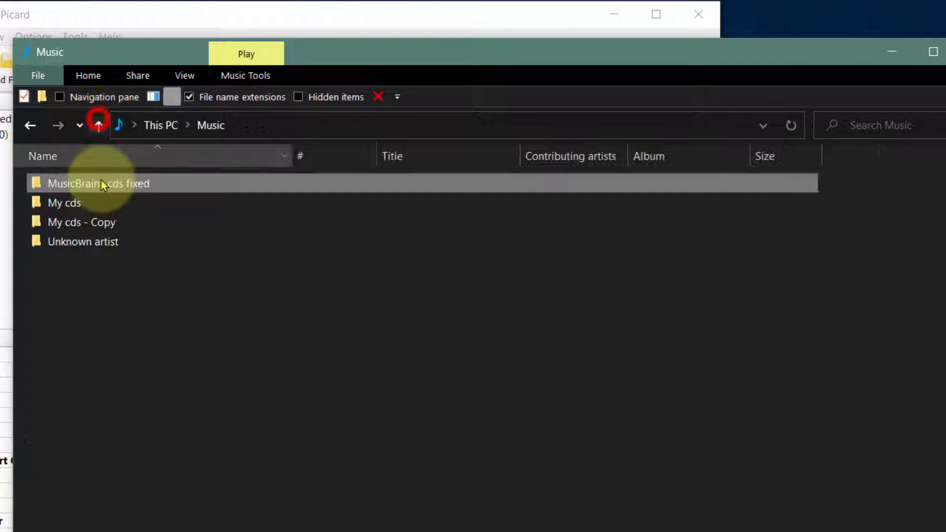
double_click(64, 202)
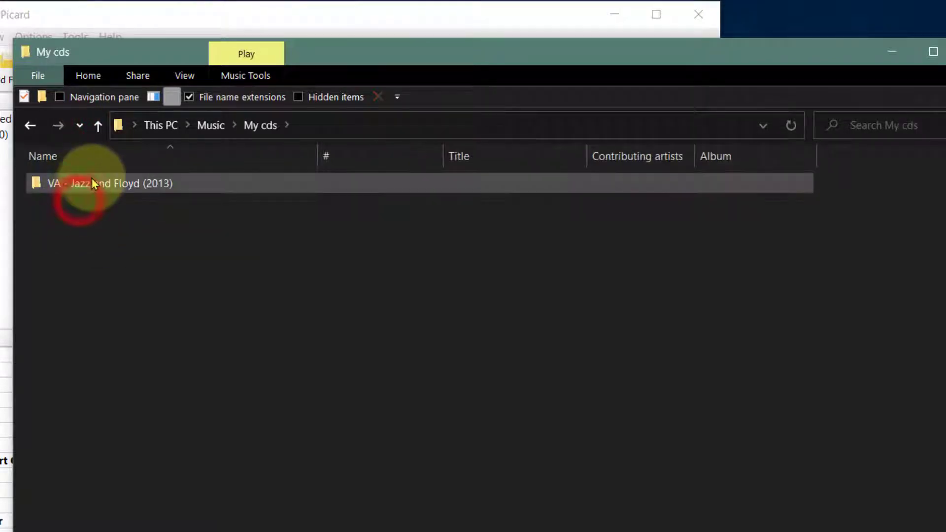
double_click(108, 183)
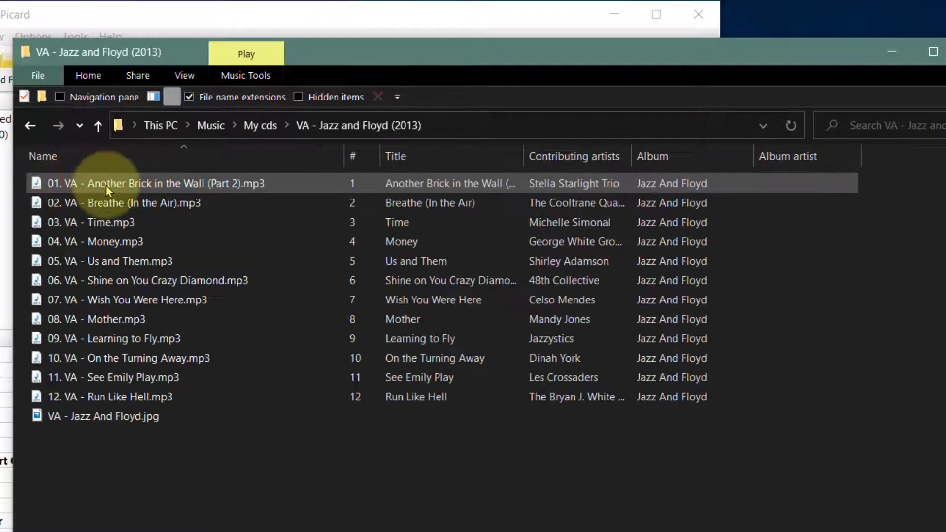
mouse_move(139, 187)
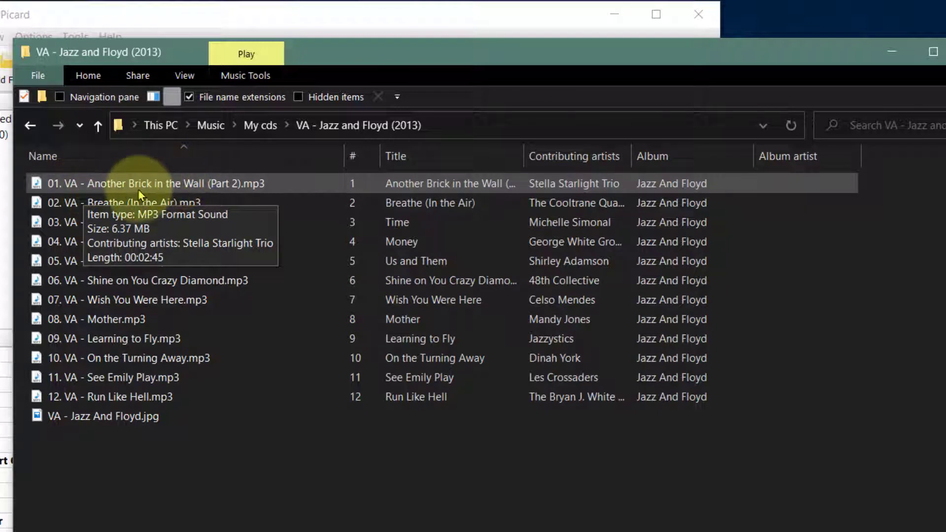
mouse_move(576, 193)
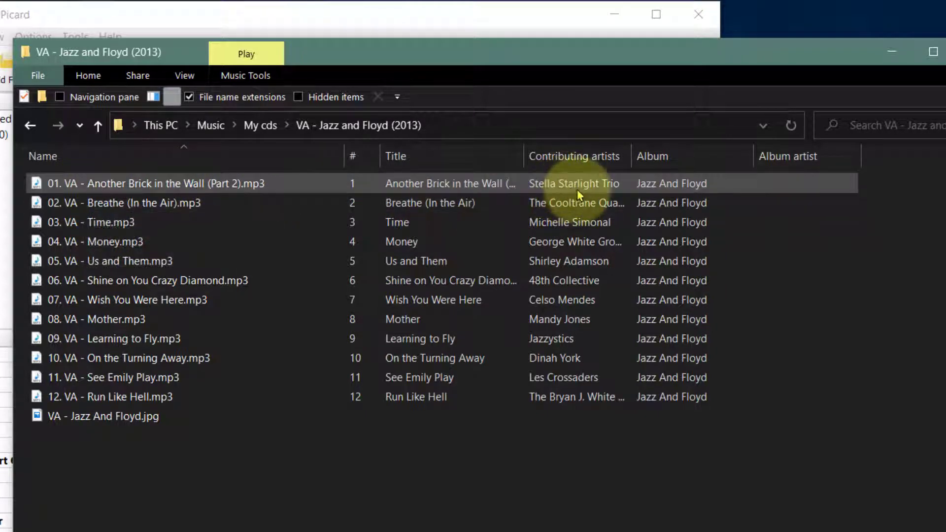
mouse_move(220, 193)
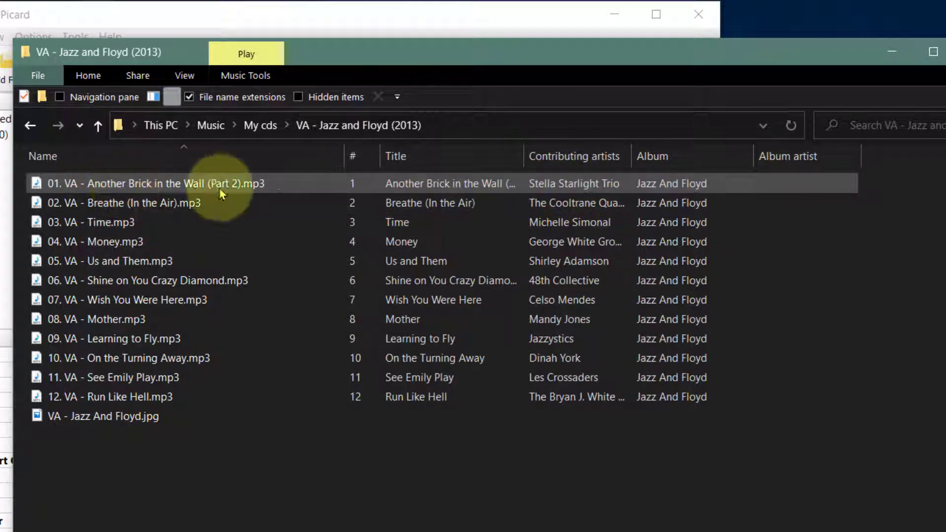
mouse_move(98, 125)
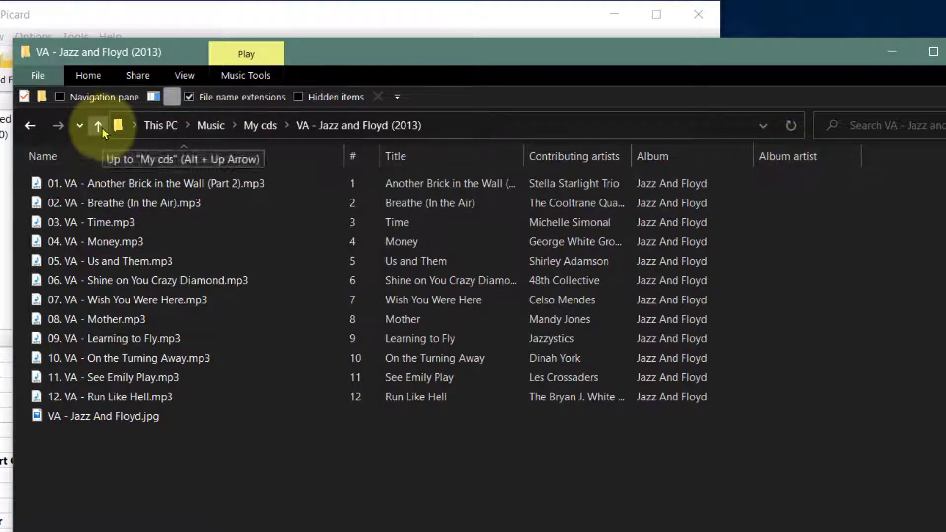
left_click(98, 125)
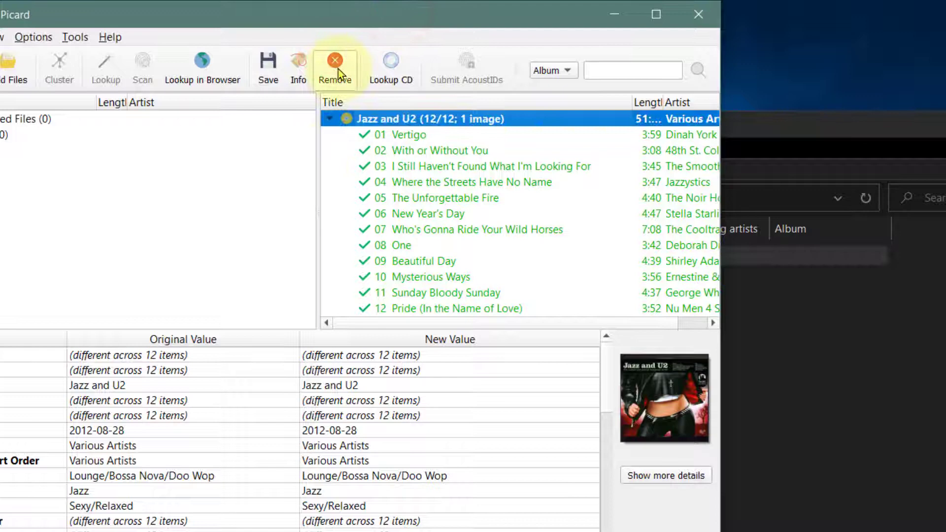
- Remove the finished Jazz and U2 album, cluster the 12 Jazz and Floyd files and select that cluster
left_click(335, 66)
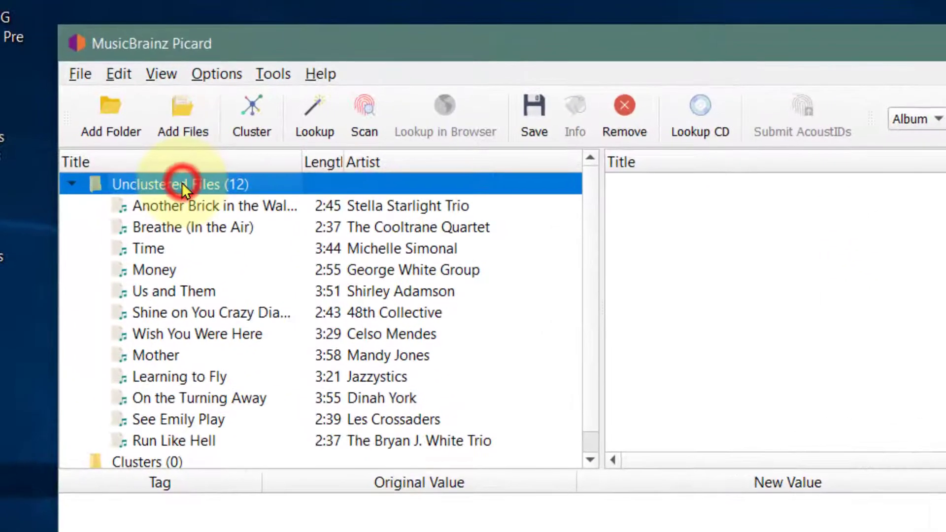
left_click(251, 115)
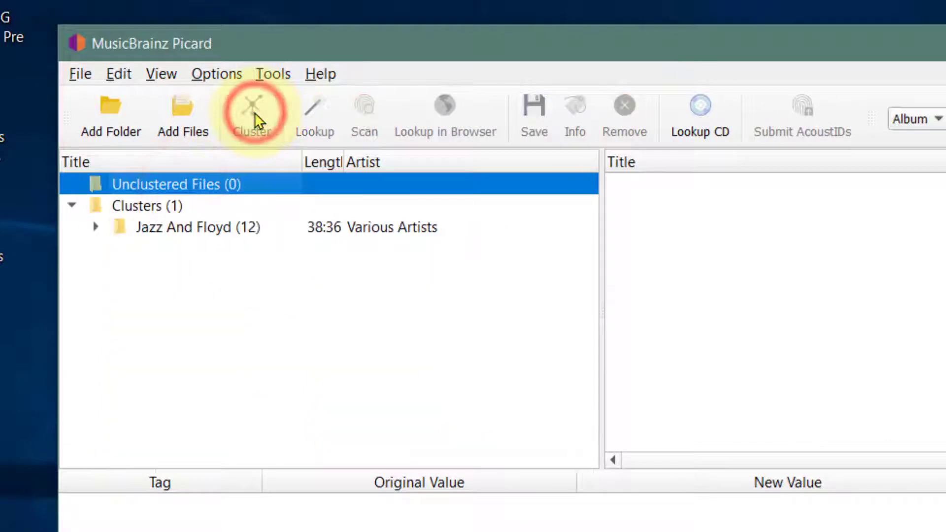
mouse_move(193, 233)
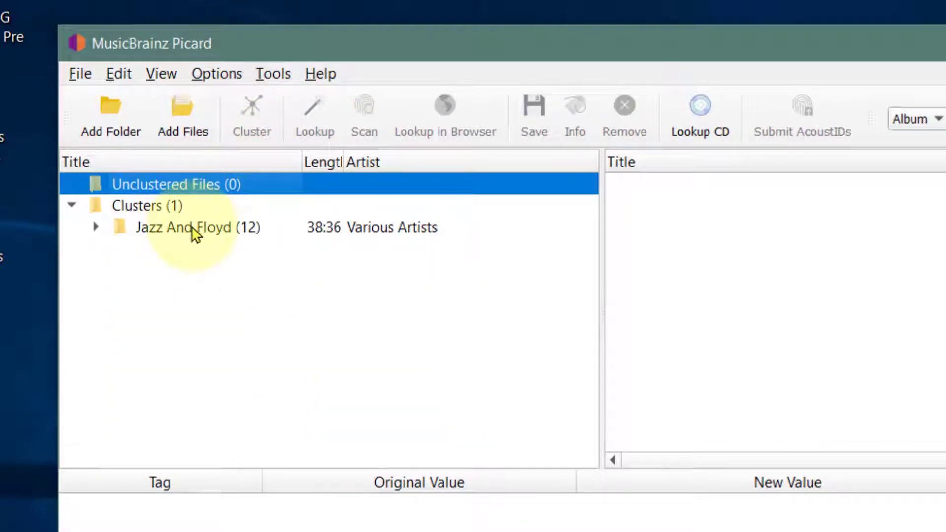
left_click(198, 226)
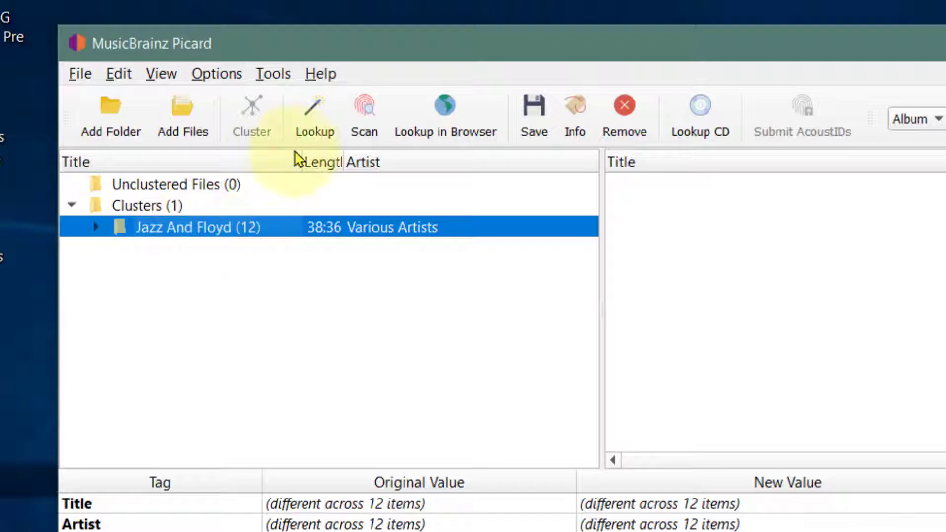
left_click(313, 114)
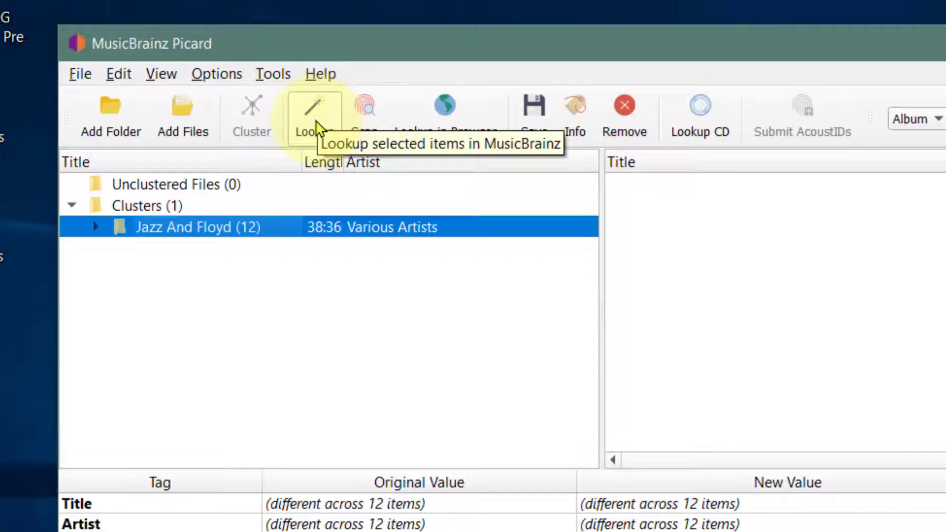
mouse_move(364, 109)
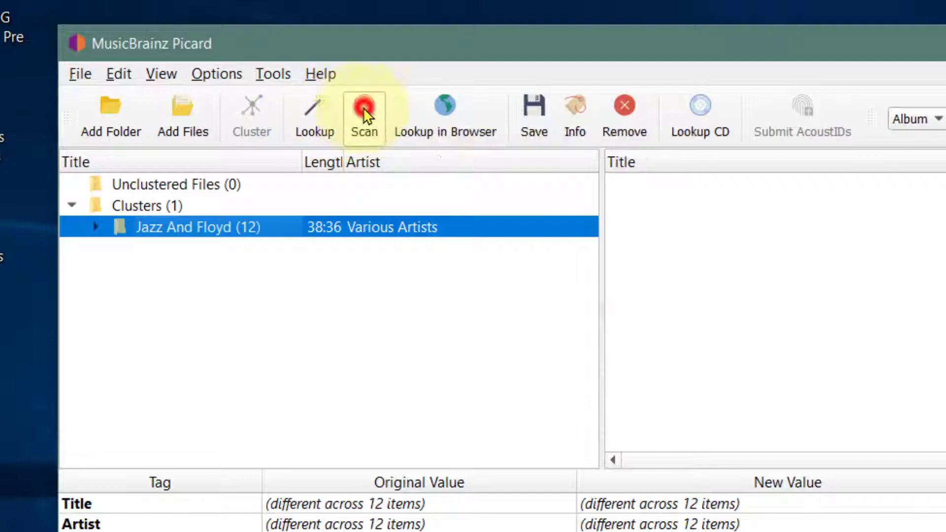
- Scan the cluster acoustically and expand the matched The Best so Far... album's 10 tracks
left_click(363, 114)
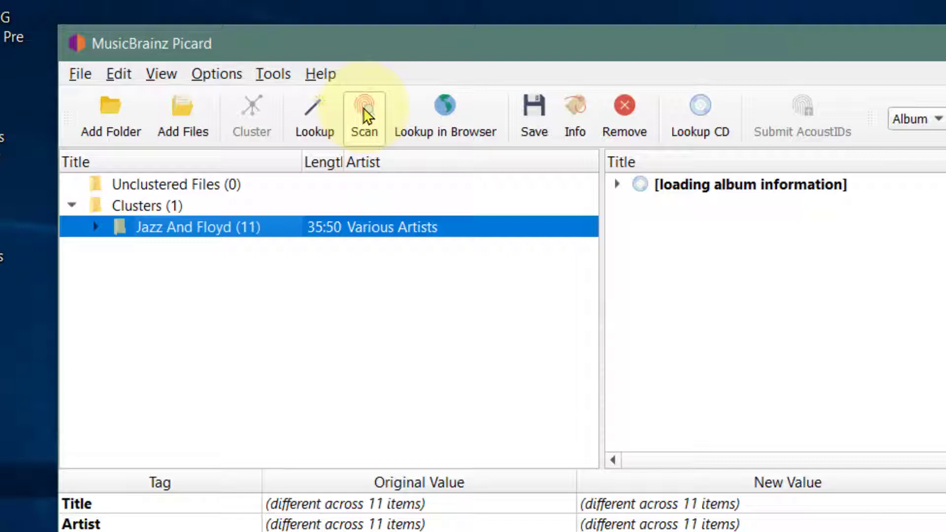
mouse_move(368, 127)
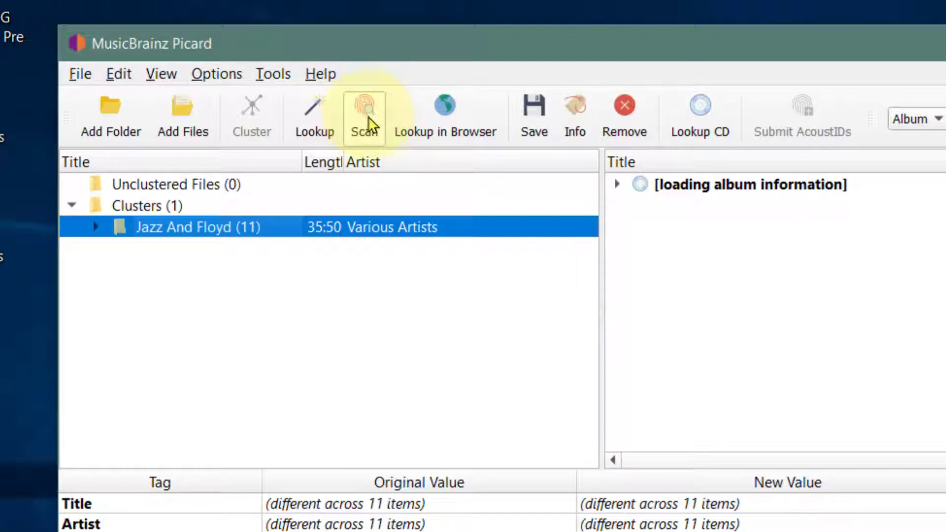
mouse_move(364, 114)
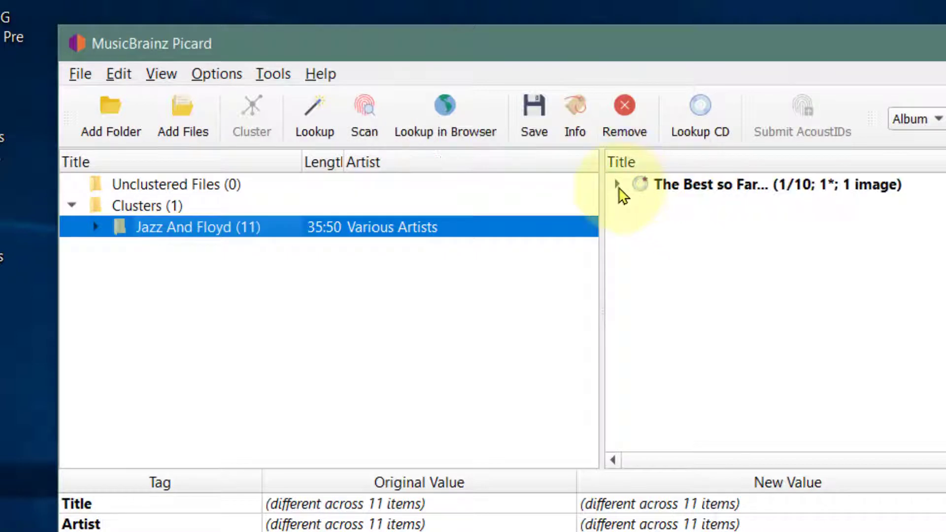
left_click(617, 184)
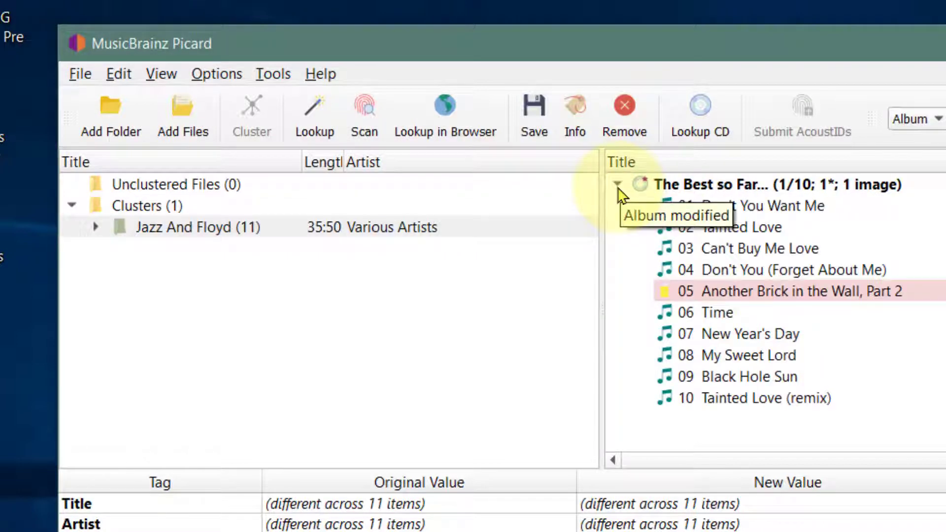
mouse_move(308, 268)
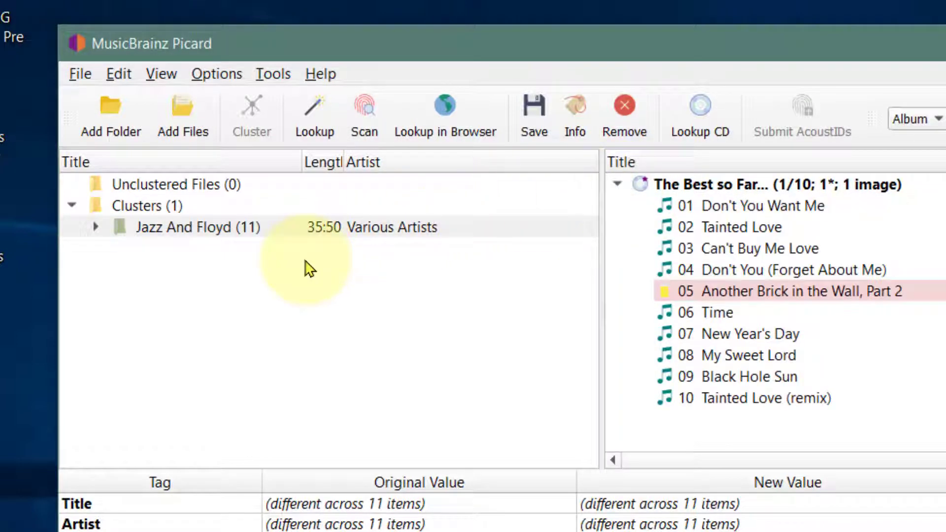
mouse_move(483, 236)
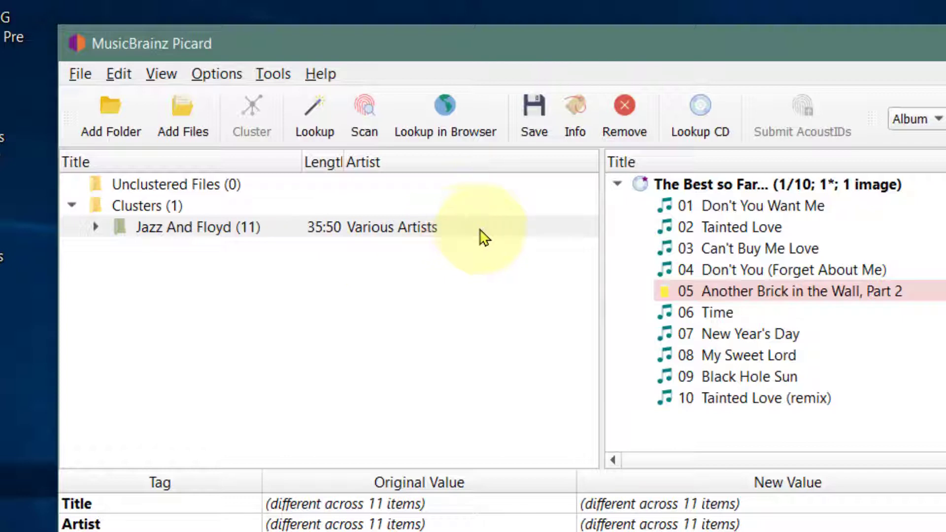
mouse_move(445, 114)
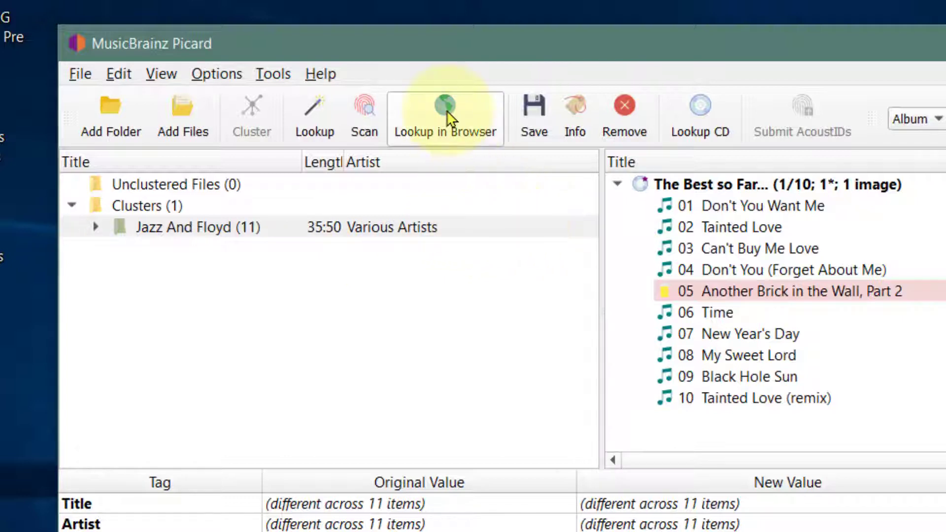
- Look up Jazz And Floyd in the browser, see 184,946 tag results, and return to Picard
left_click(445, 114)
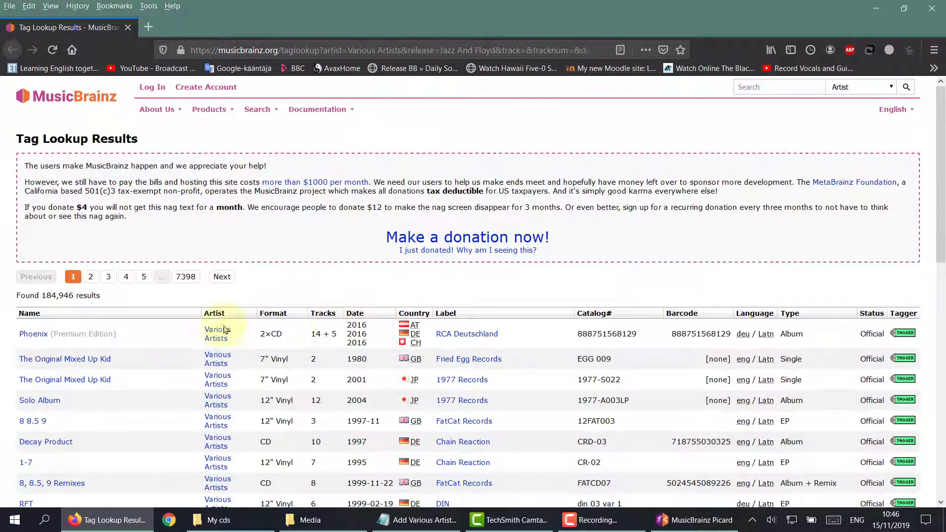
mouse_move(365, 234)
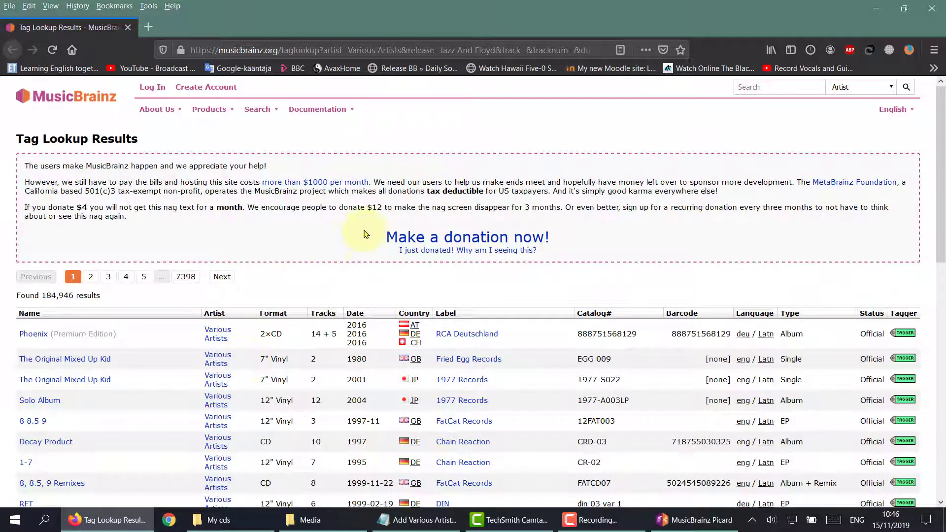
mouse_move(363, 202)
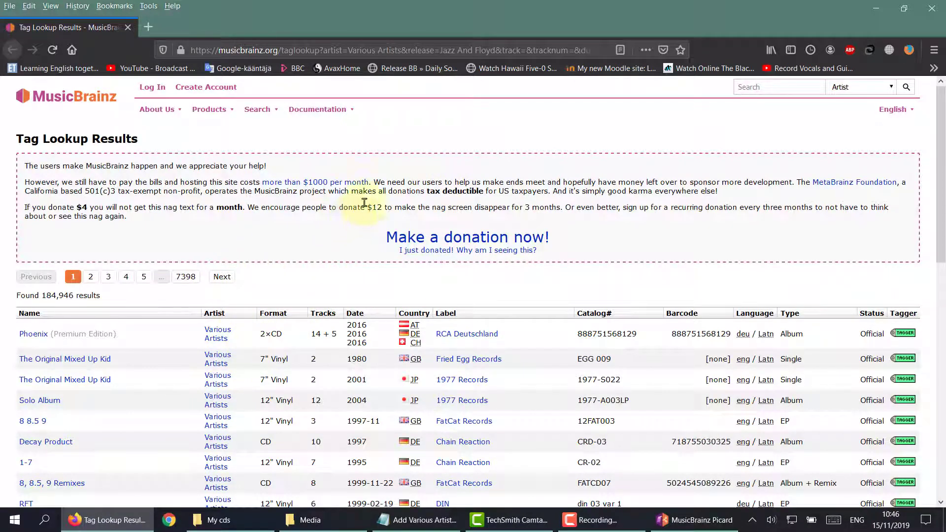
mouse_move(756, 128)
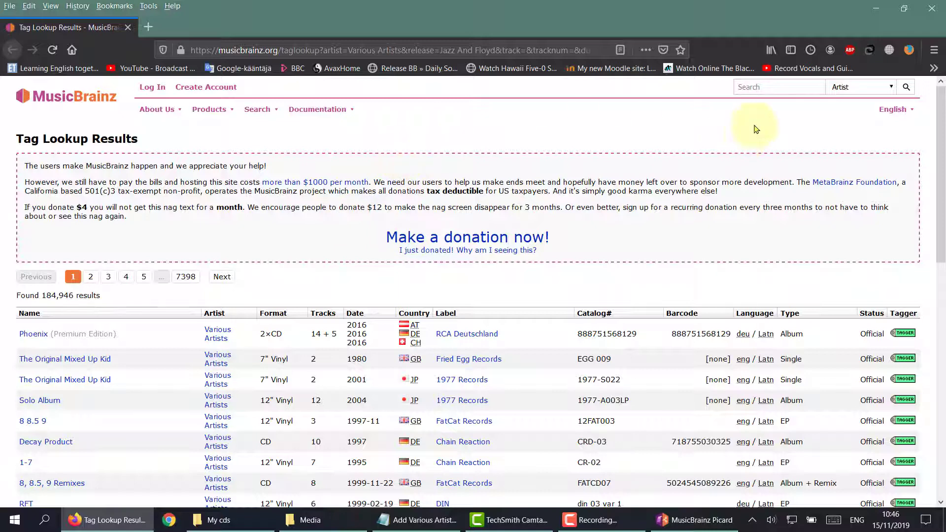
left_click(661, 519)
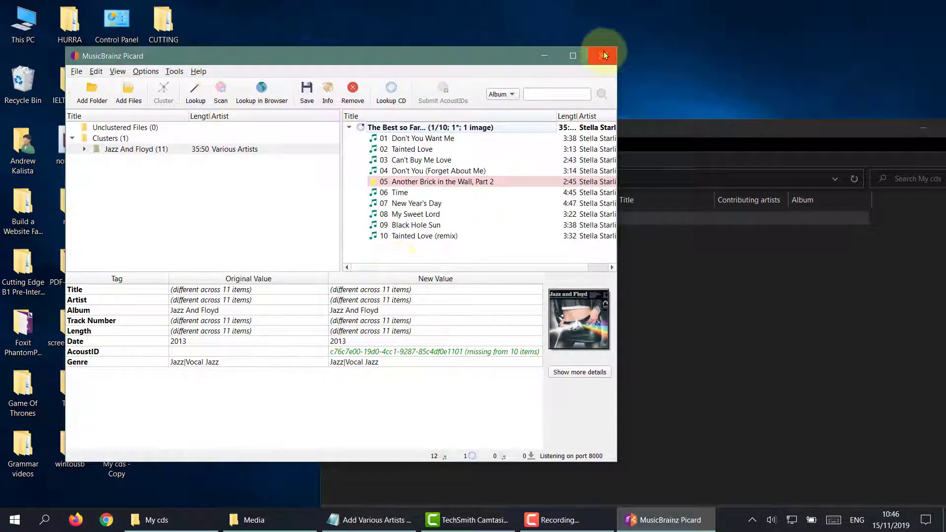
- Quit Picard, discarding the unsaved changes in the Unsaved Changes dialog
left_click(601, 56)
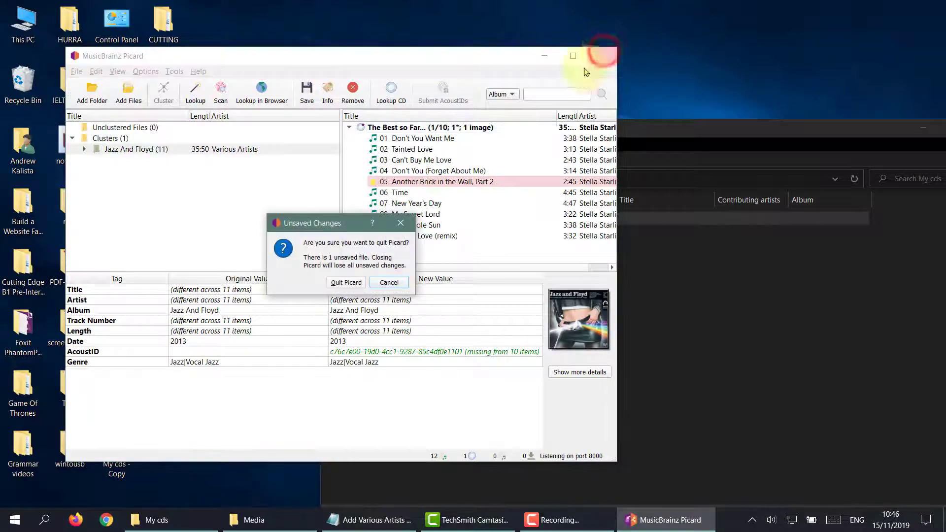
left_click(346, 282)
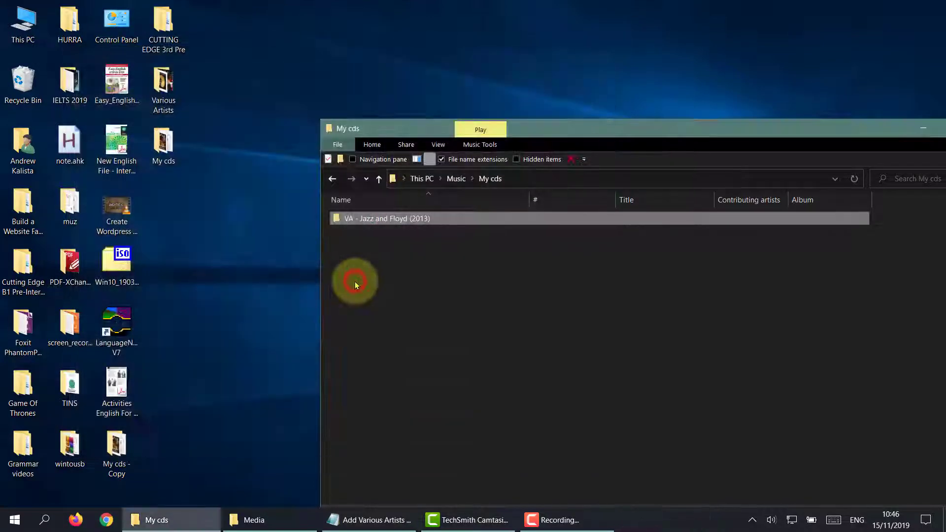
- Open VA - Jazz and Floyd (2013), briefly play 04. VA - Money.mp3, then close the player
double_click(386, 218)
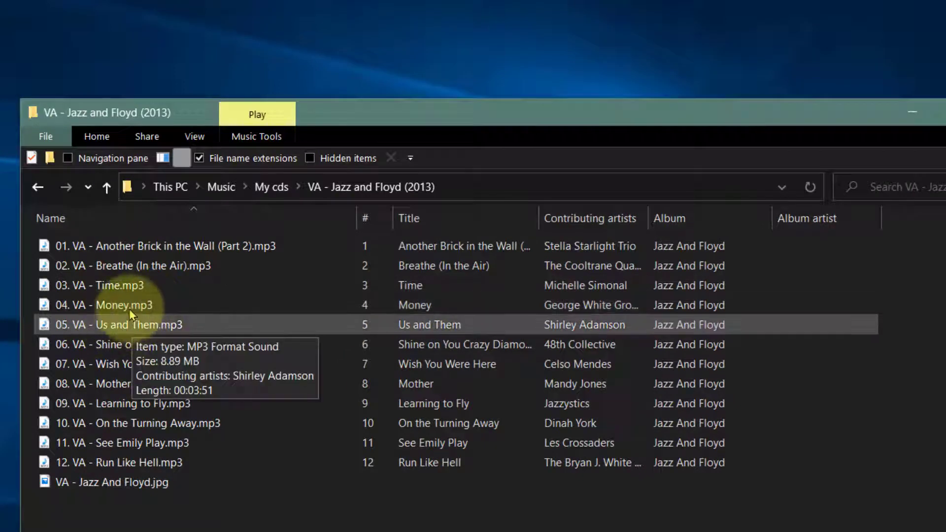
double_click(102, 304)
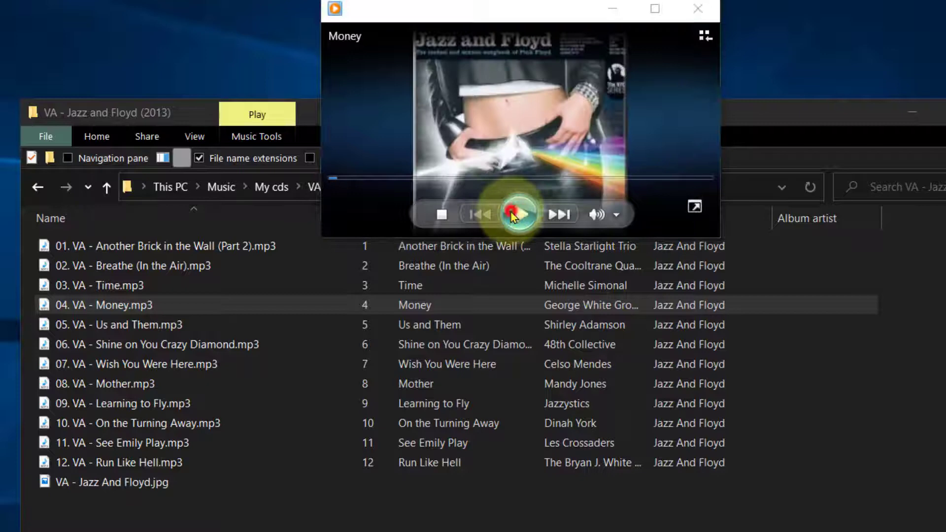
left_click(517, 214)
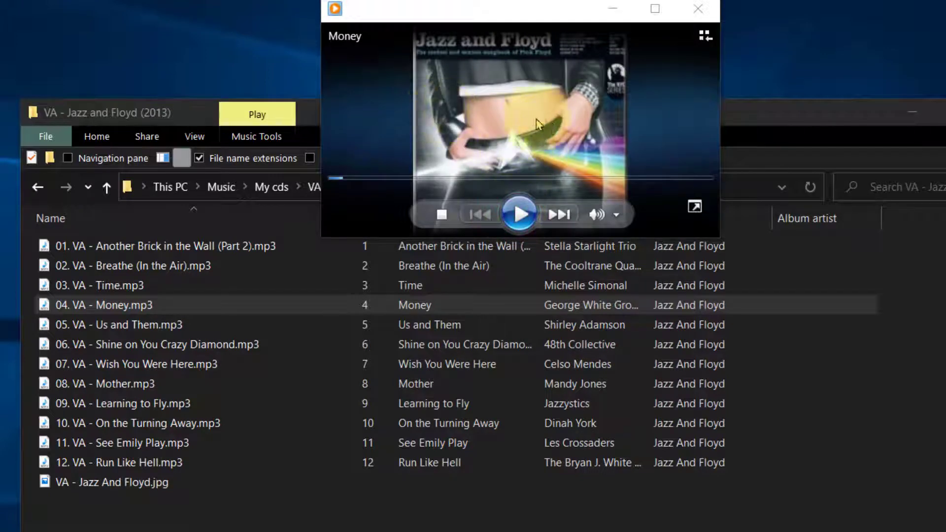
mouse_move(663, 72)
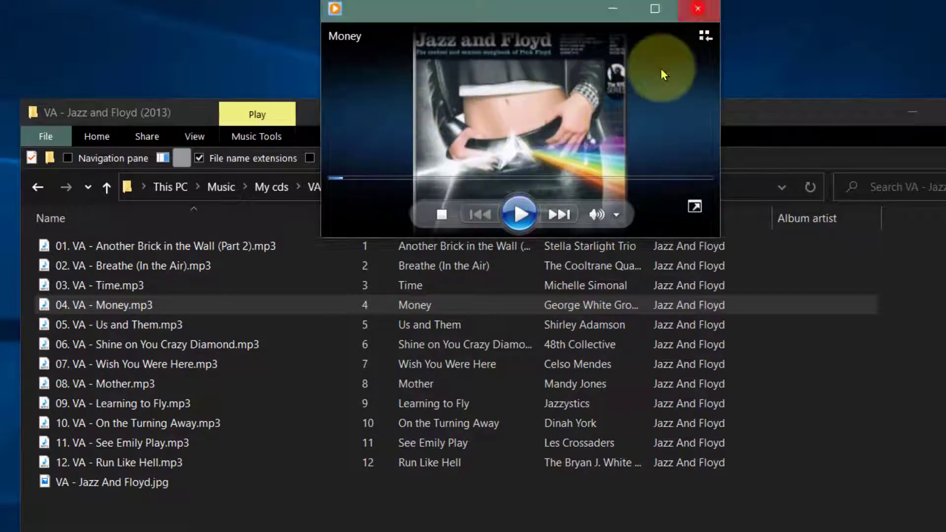
left_click(697, 9)
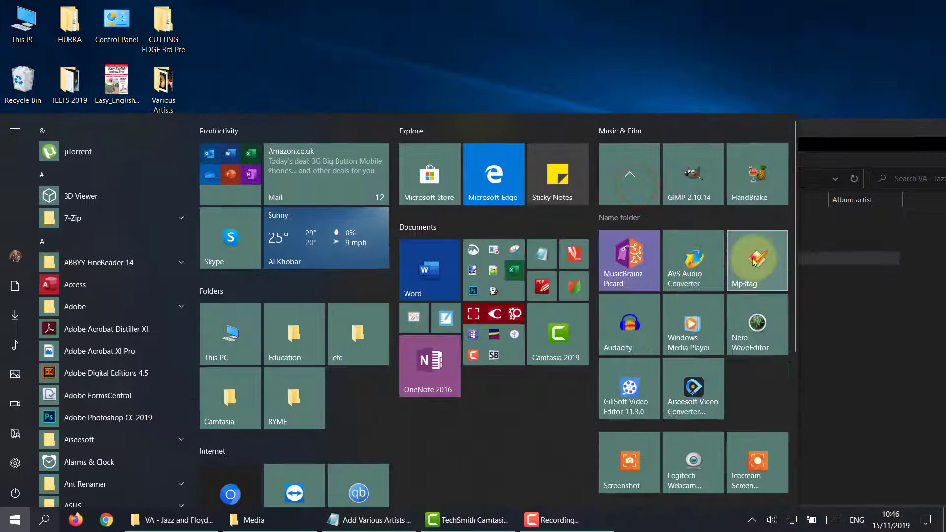
- Launch Mp3tag, enter 'Various Artists' as Album Artist for all twelve tracks and save the tags
left_click(757, 260)
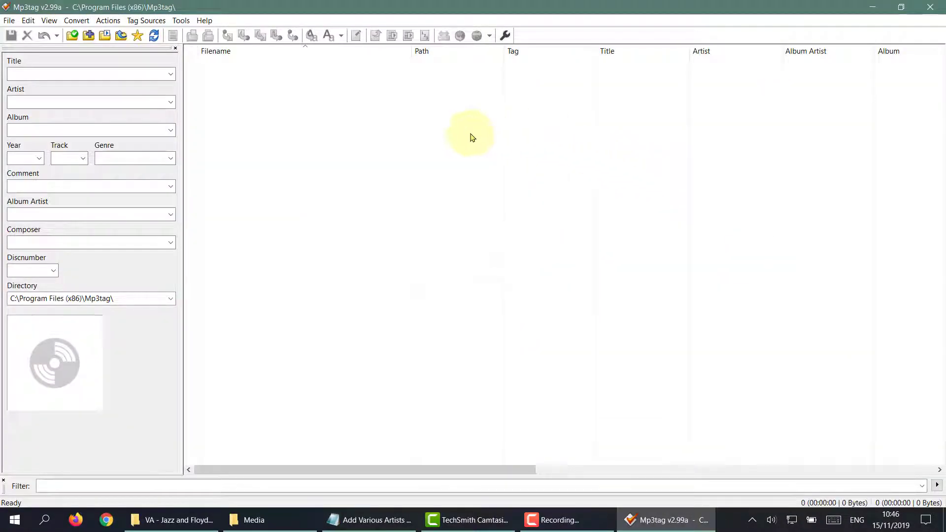
left_click(176, 519)
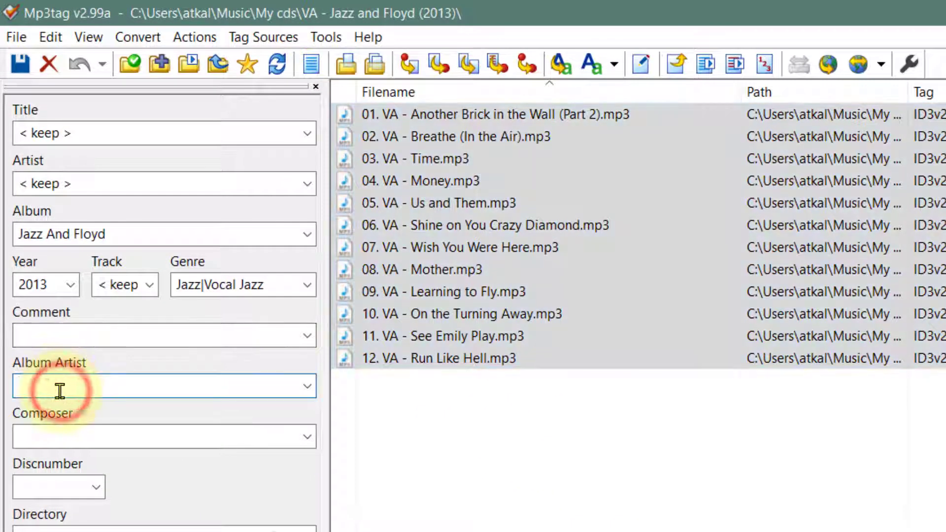
type("Var")
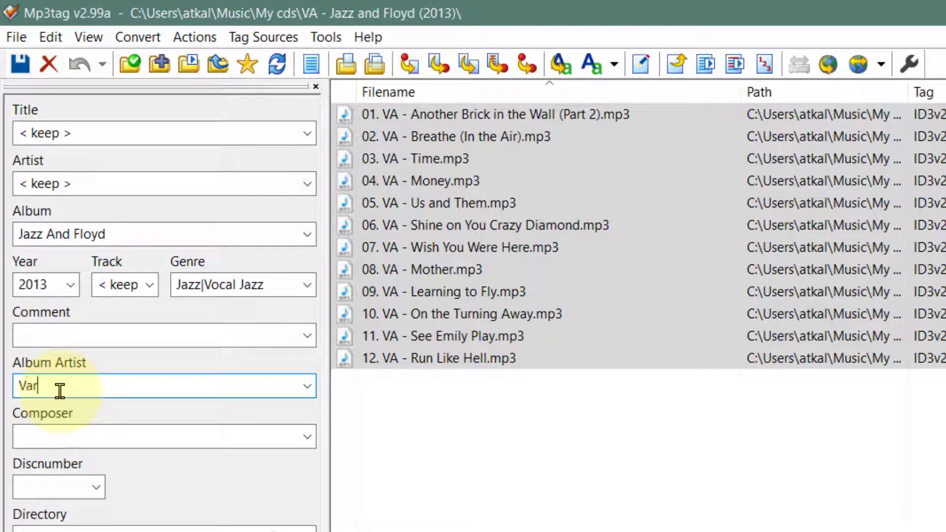
type("ious")
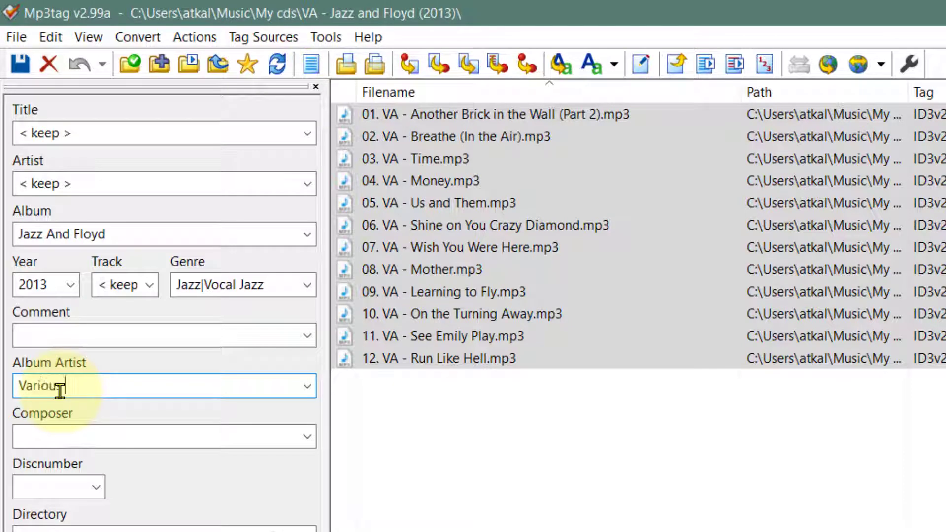
type("Artists")
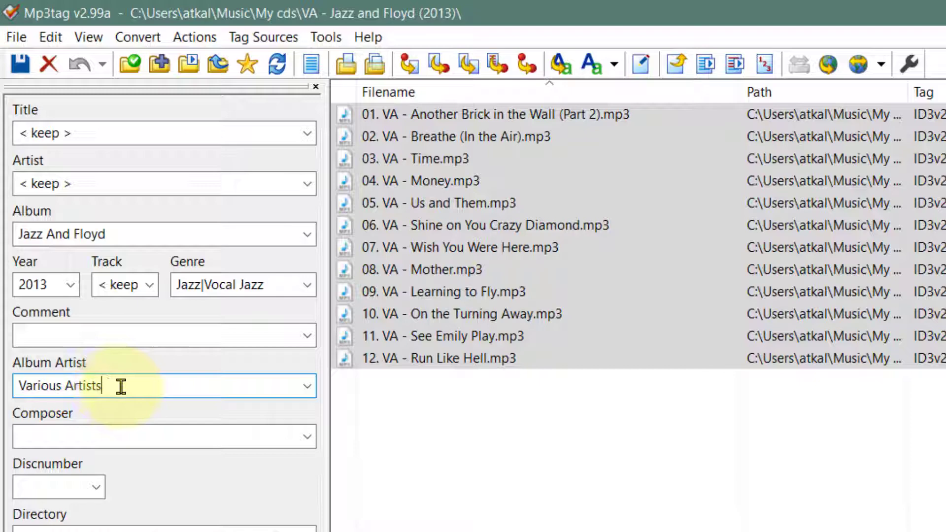
mouse_move(20, 63)
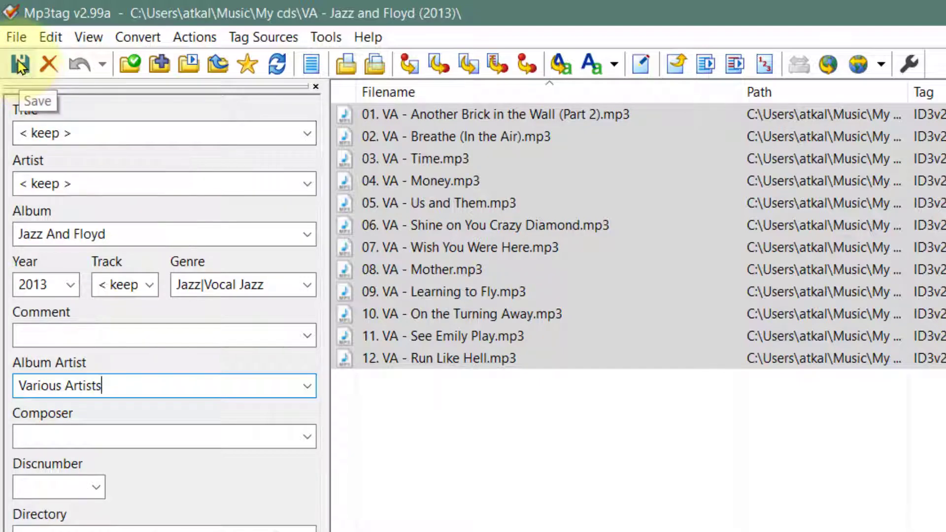
left_click(18, 63)
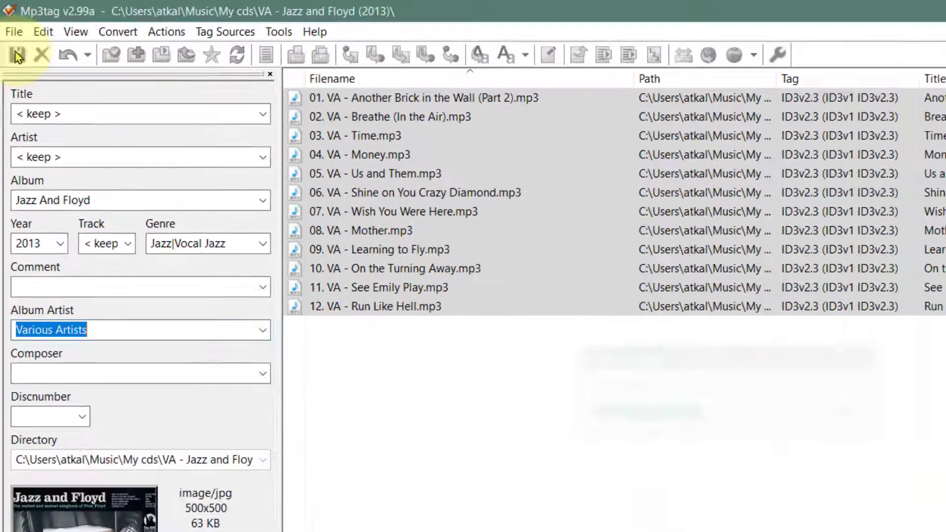
- Rename all files via Tag - Filename with format $num(%track%,2) - %title% - %artist%
left_click(13, 54)
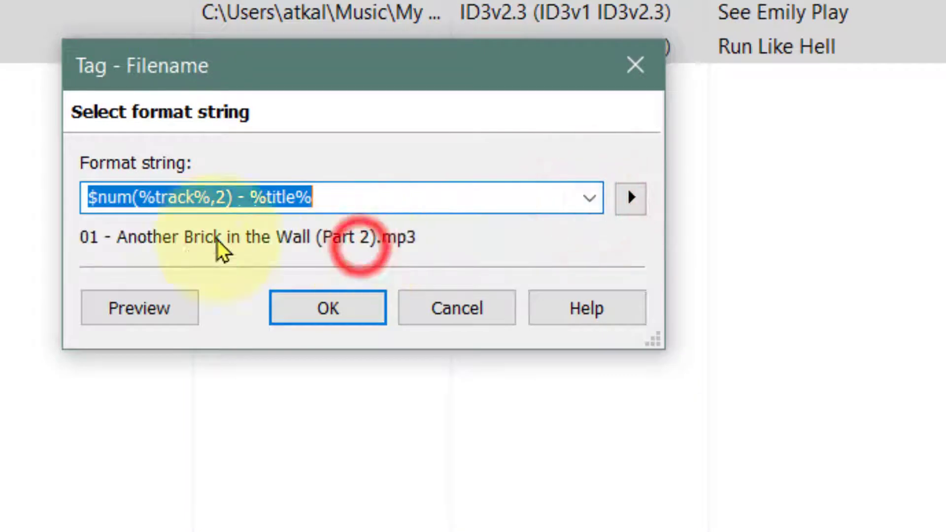
left_click(374, 198)
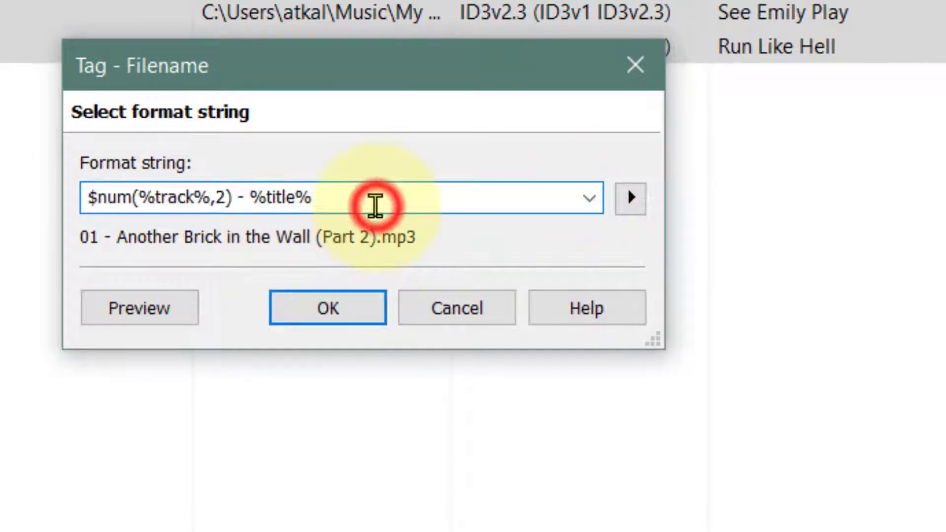
mouse_move(630, 198)
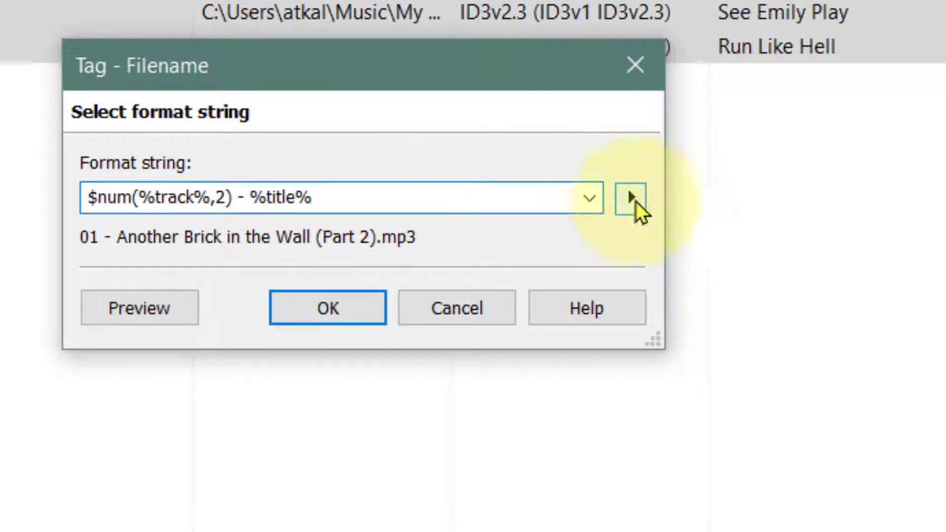
left_click(629, 197)
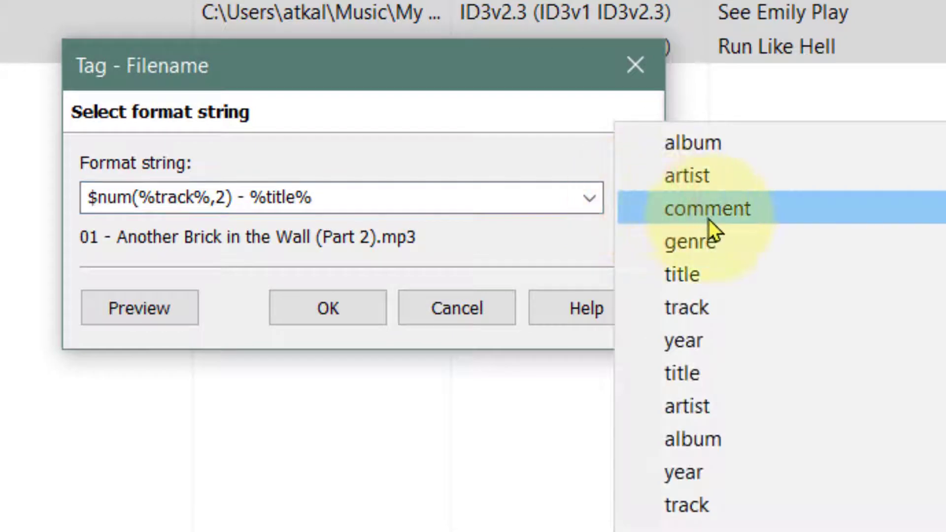
mouse_move(686, 175)
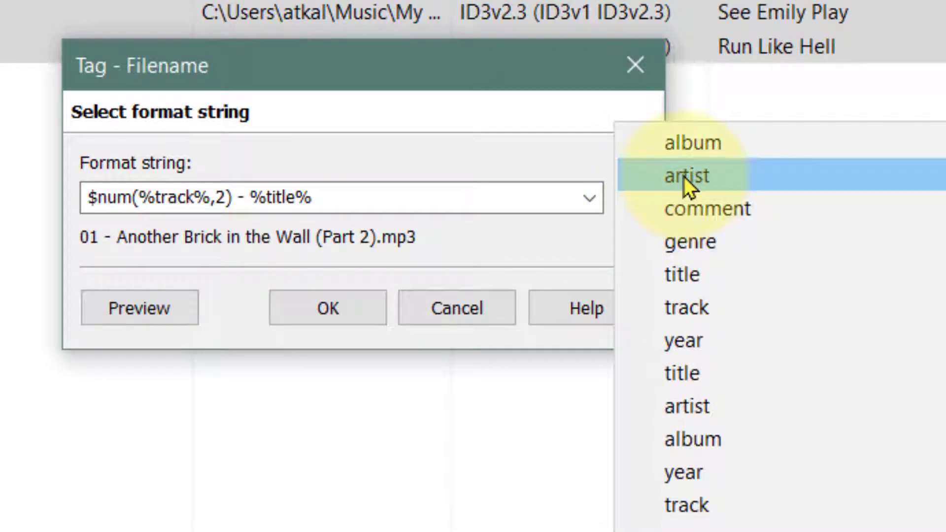
left_click(686, 175)
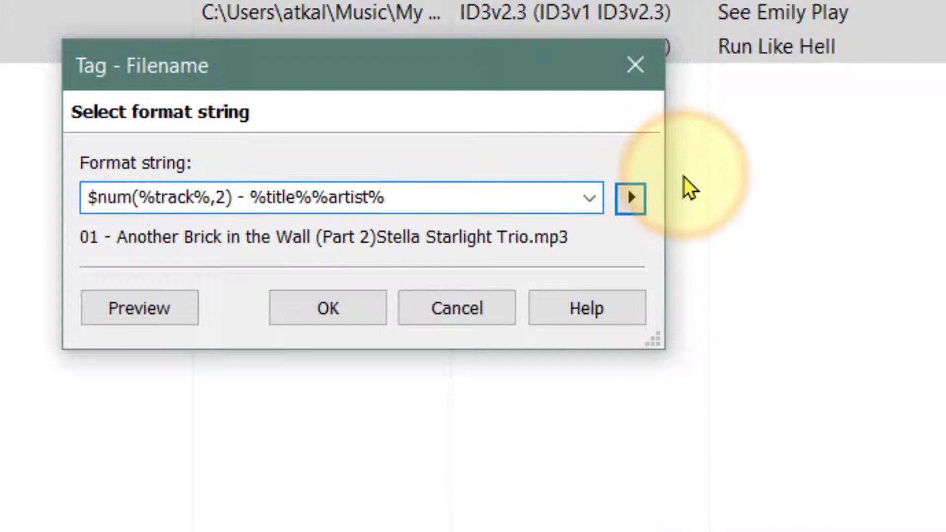
left_click(629, 198)
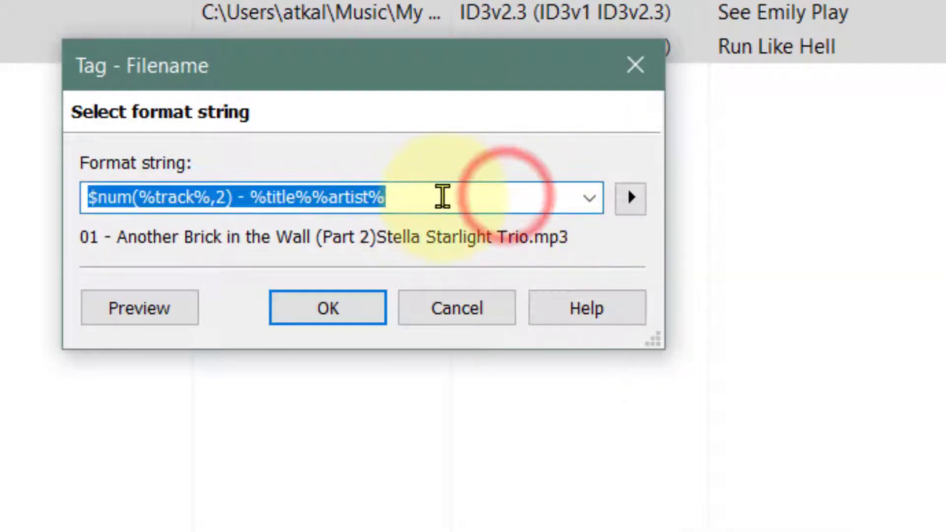
left_click(314, 198)
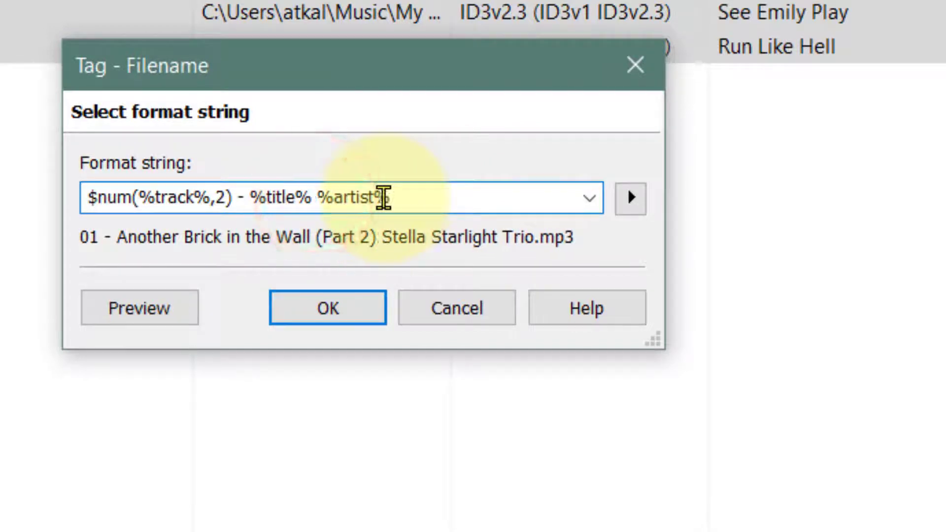
type("-")
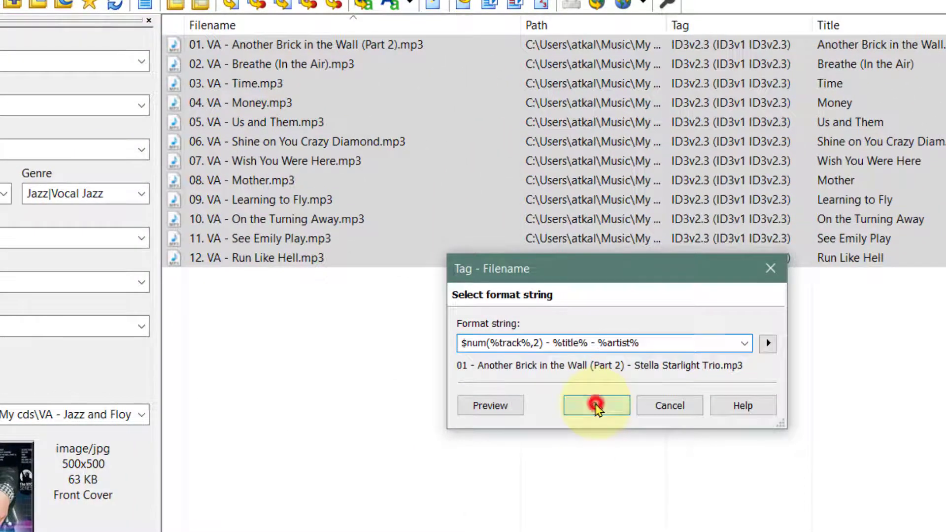
left_click(595, 405)
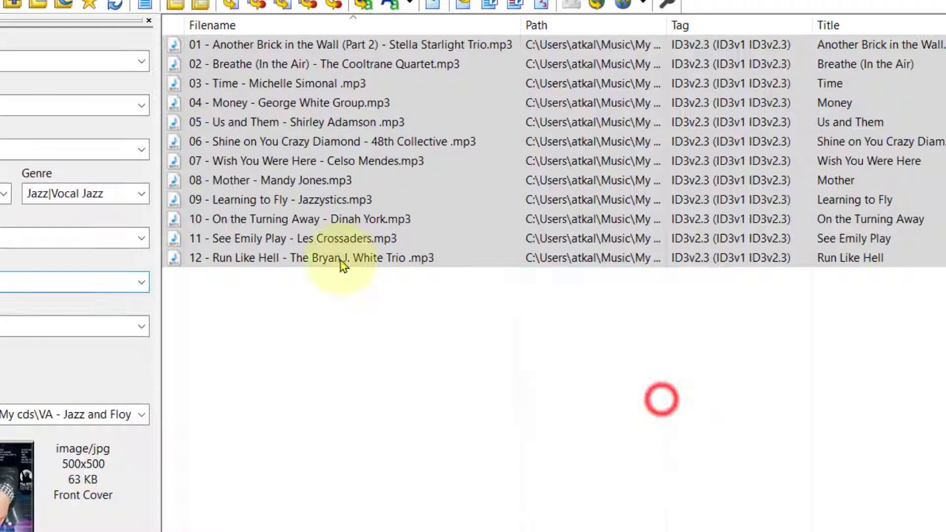
mouse_move(379, 325)
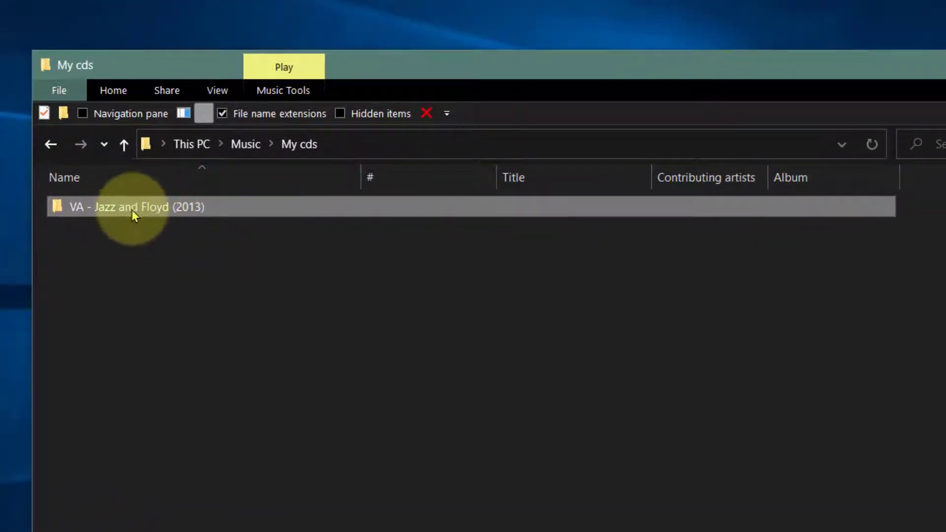
- Open the album folder, test-play Time, and review the renamed files listing Various Artists as album artist
double_click(136, 206)
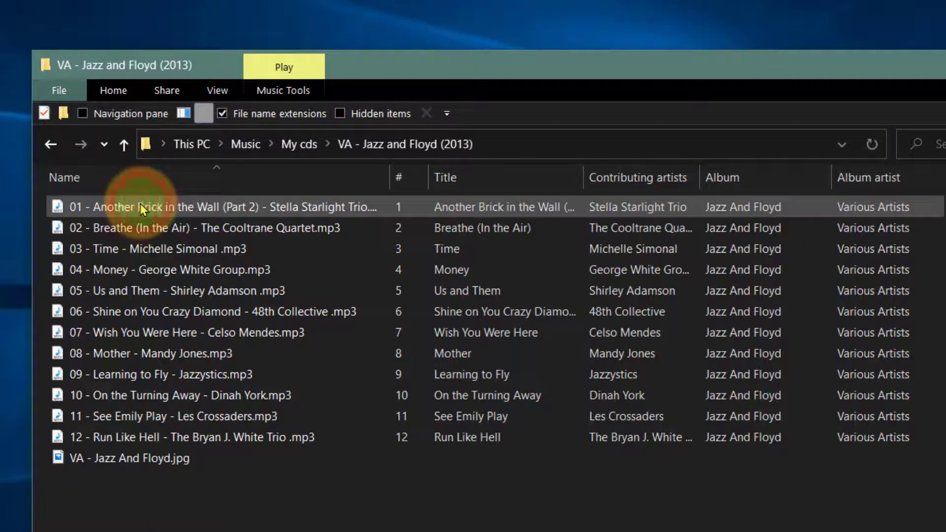
mouse_move(899, 228)
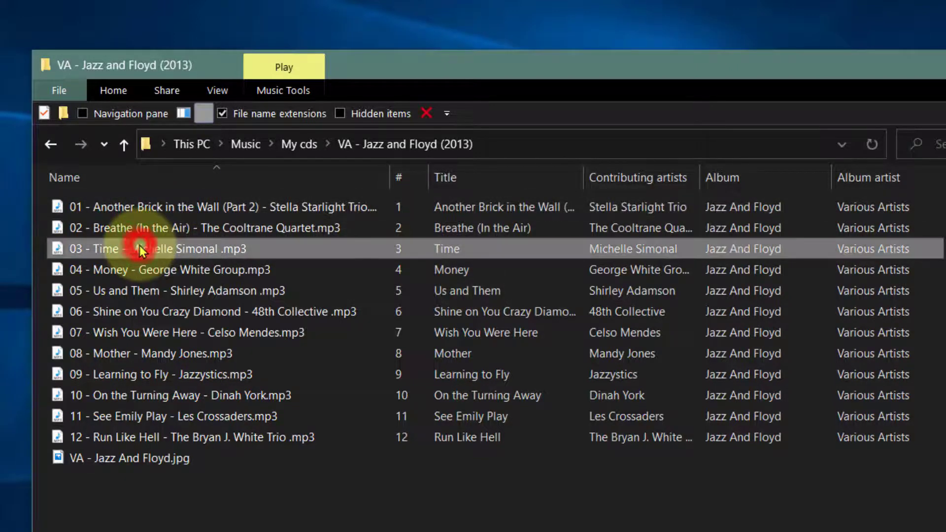
double_click(145, 248)
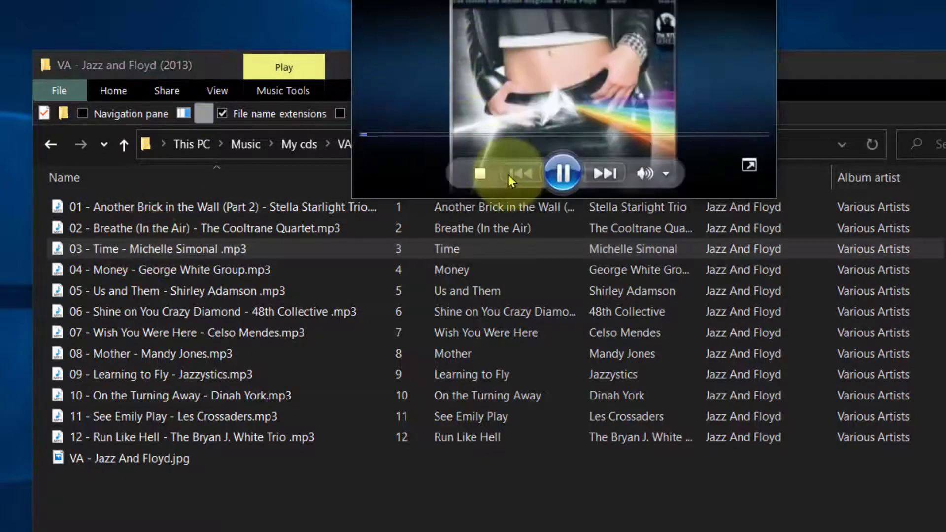
left_click(562, 173)
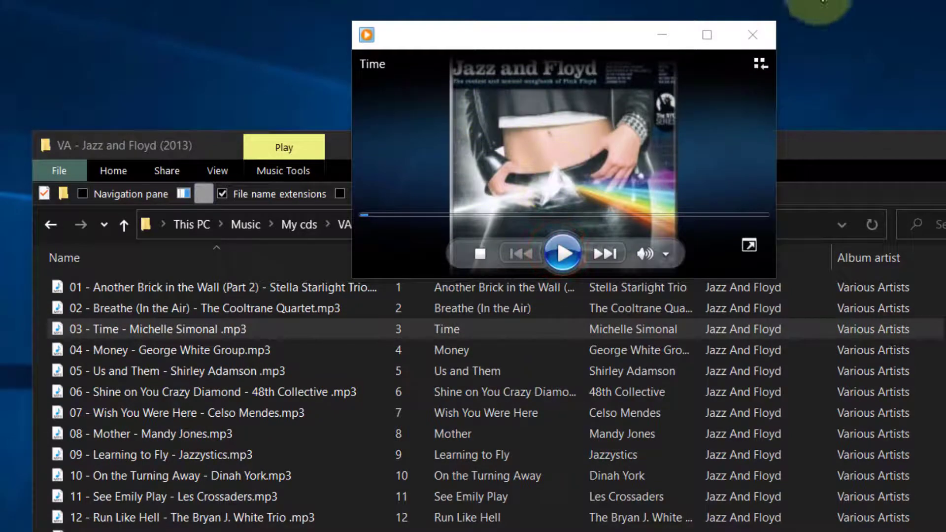
left_click(752, 34)
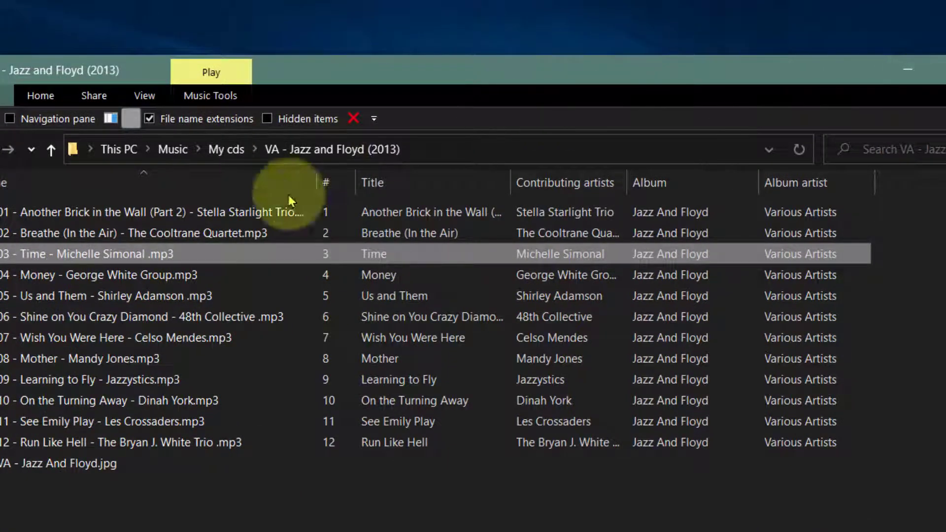
left_click(51, 149)
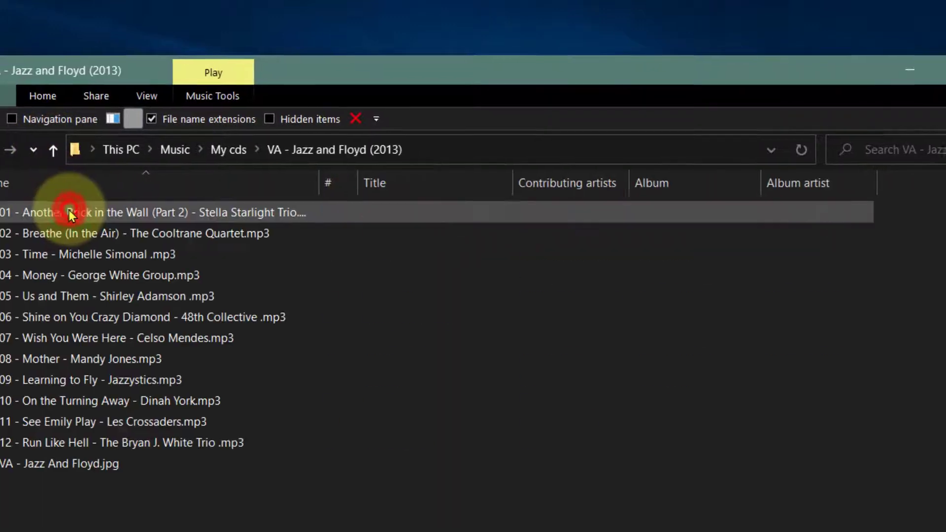
mouse_move(139, 243)
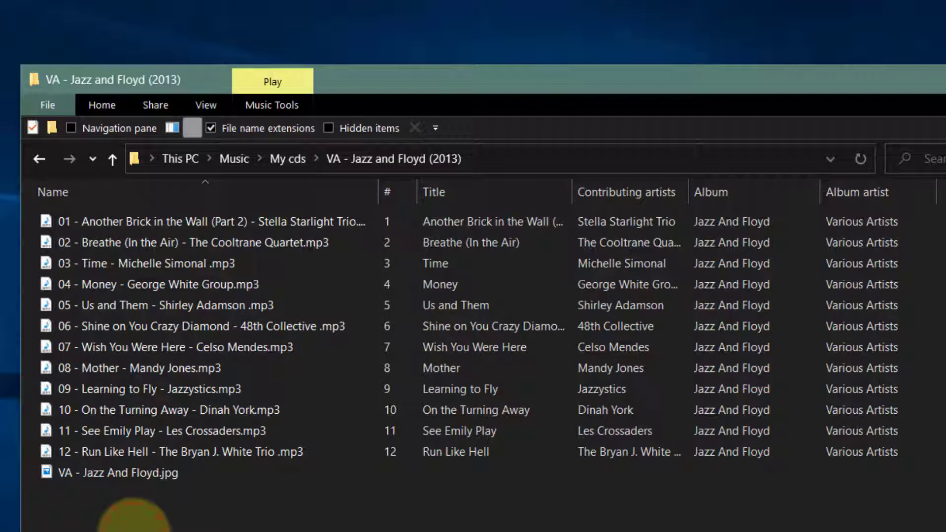
left_click(114, 472)
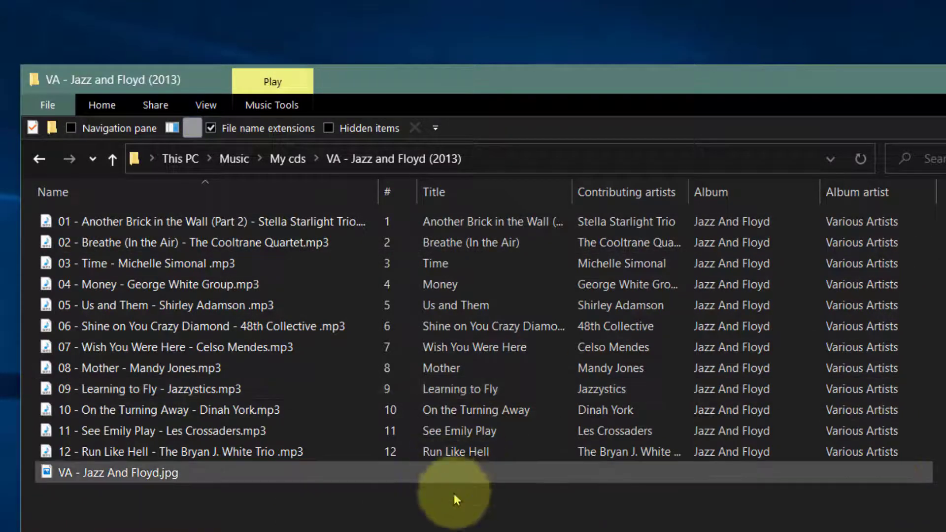
mouse_move(296, 520)
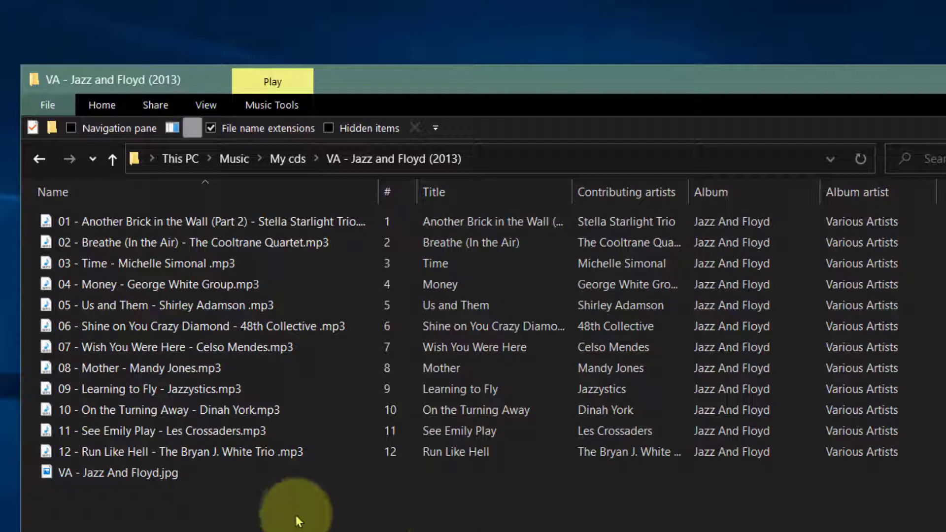
mouse_move(230, 525)
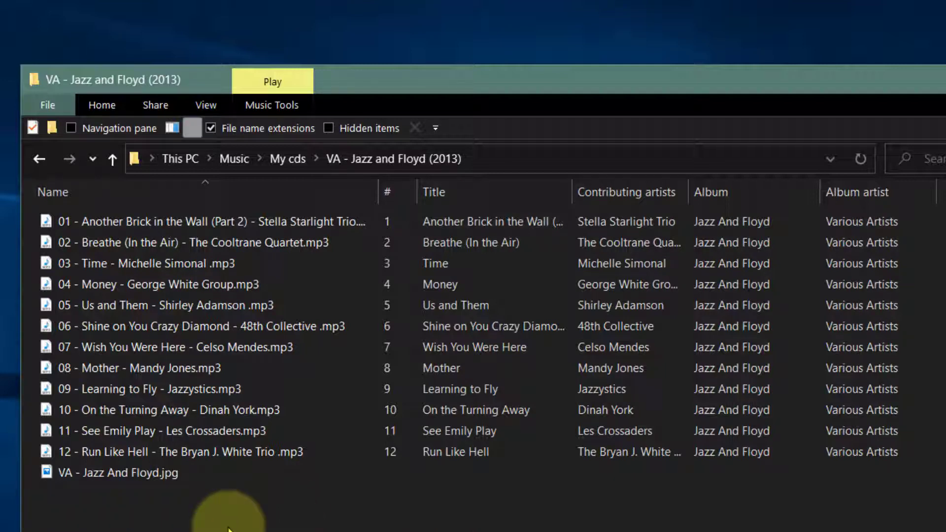